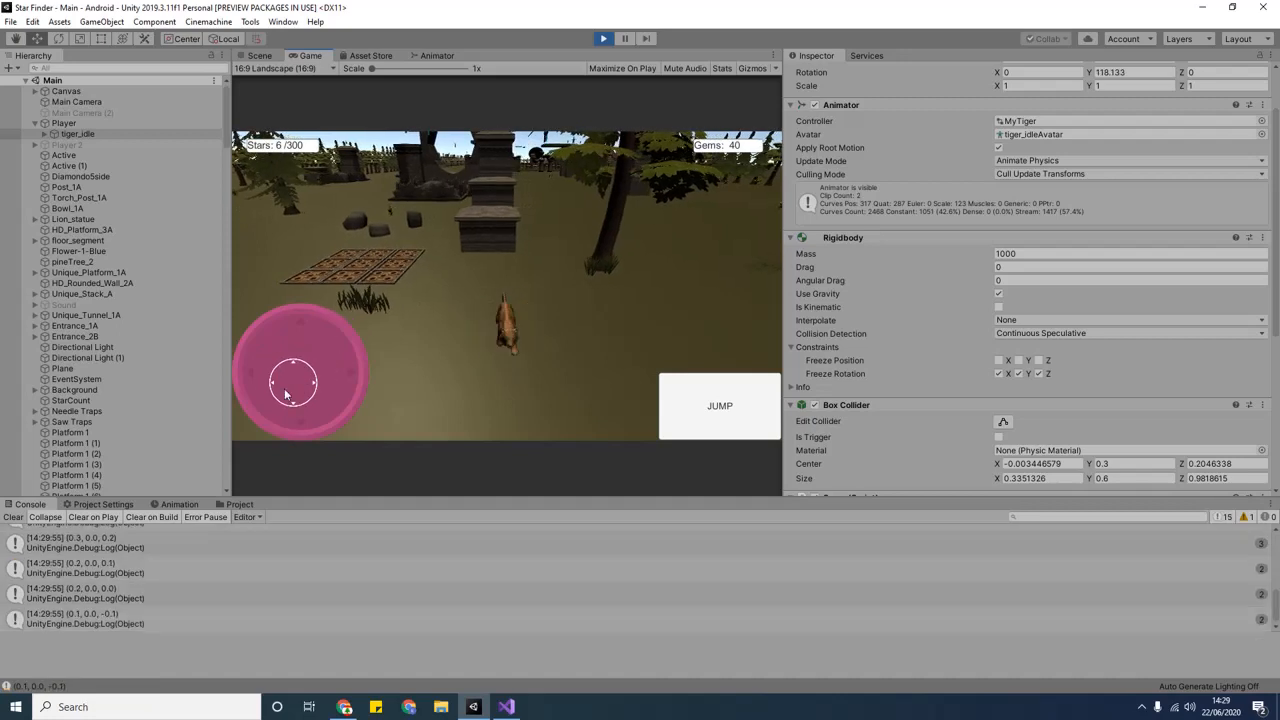
- Play-test the level, steering the tiger and making it jump repeatedly
drag(290, 384, 300, 380)
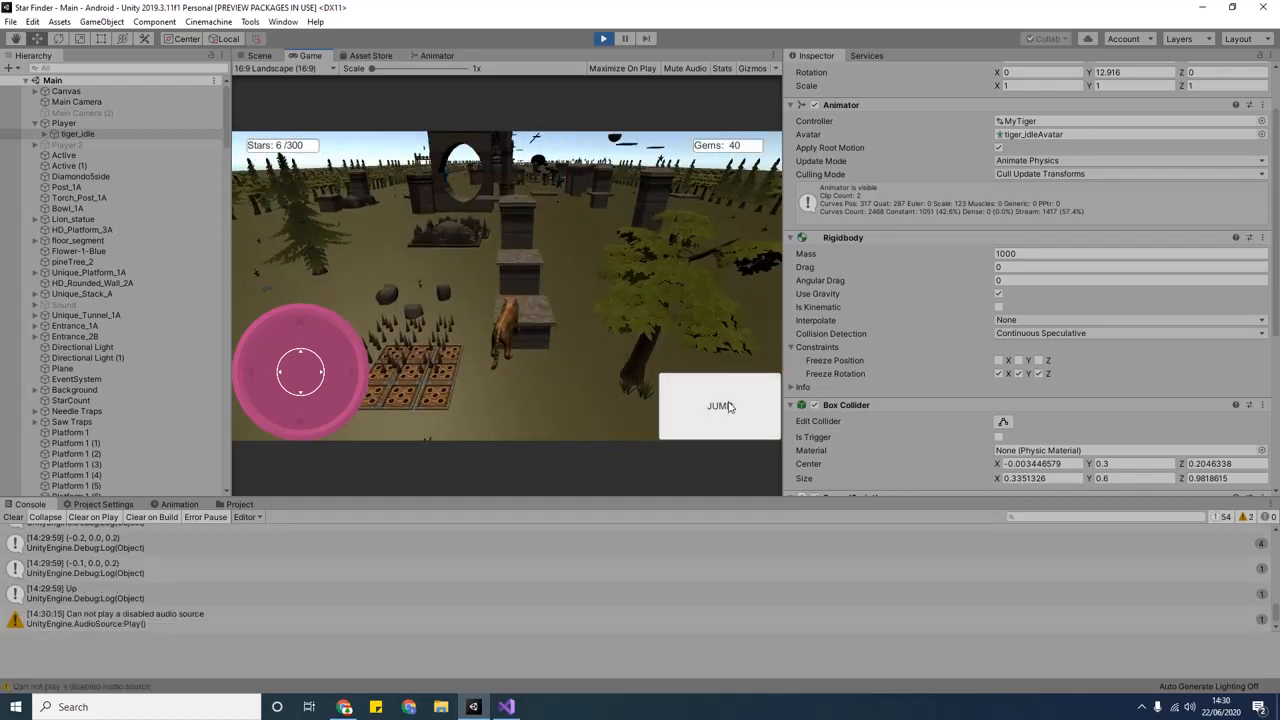
click(720, 406)
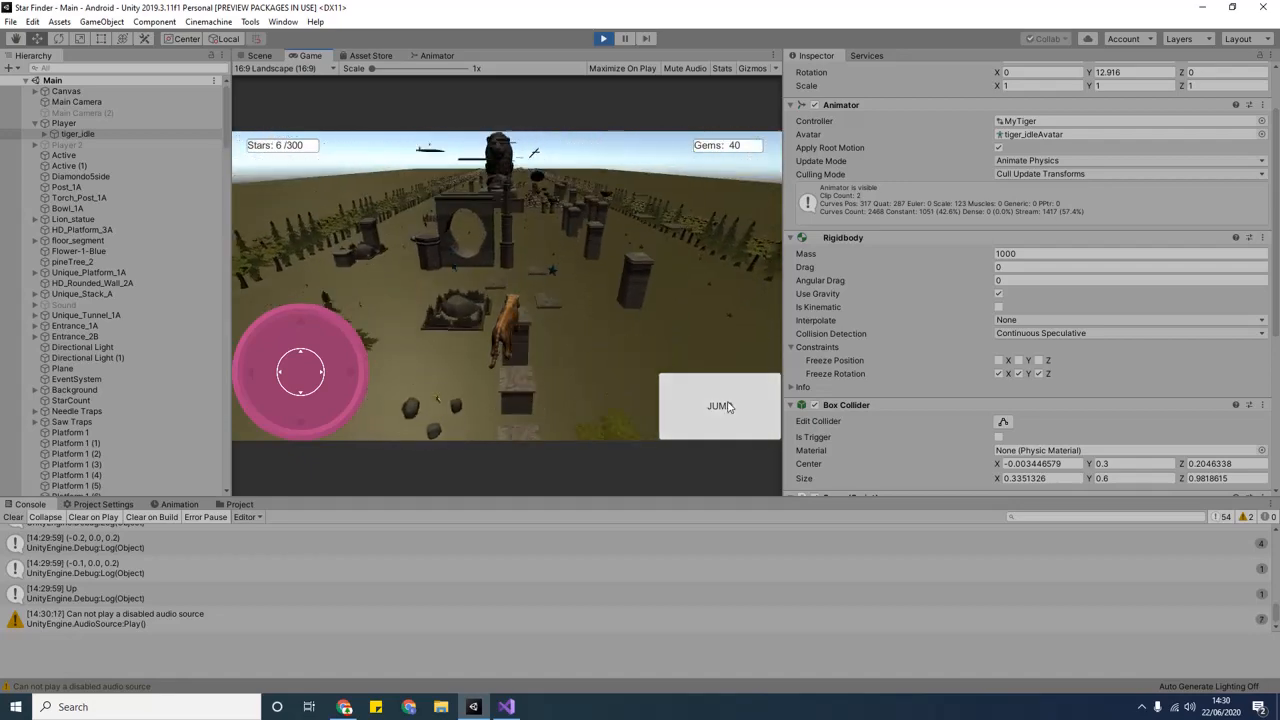
click(720, 406)
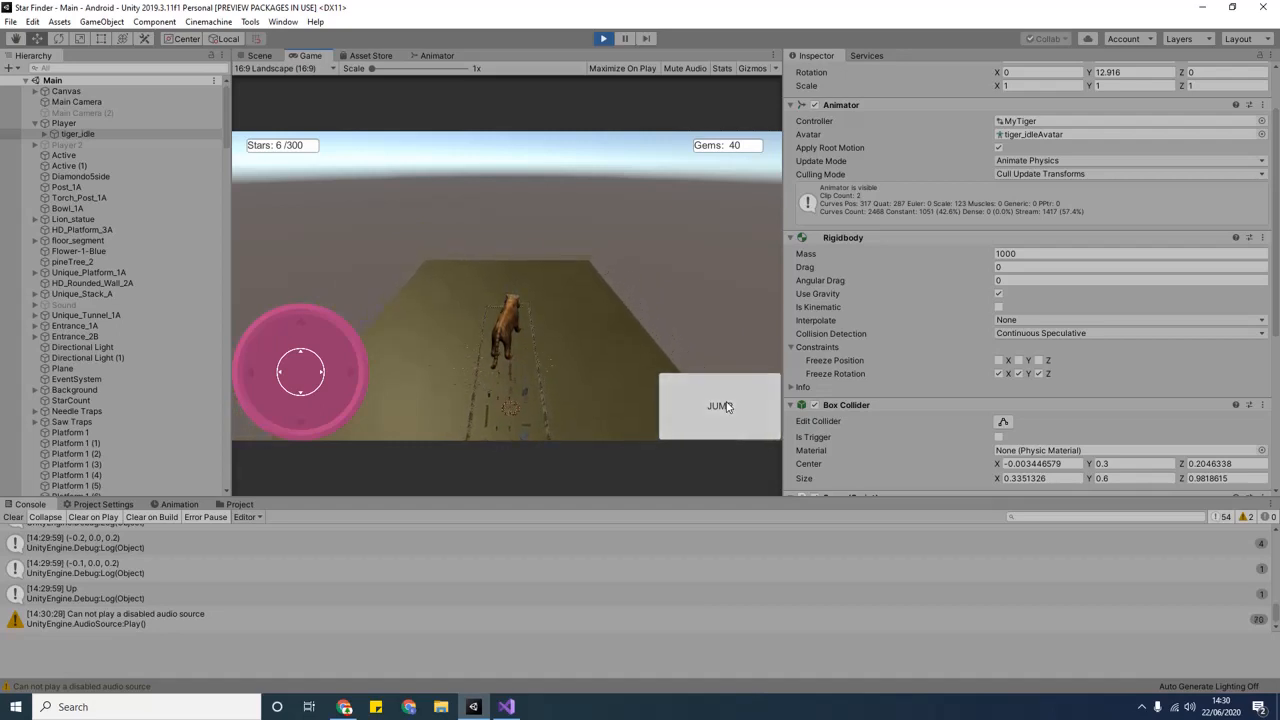
drag(300, 370, 300, 324)
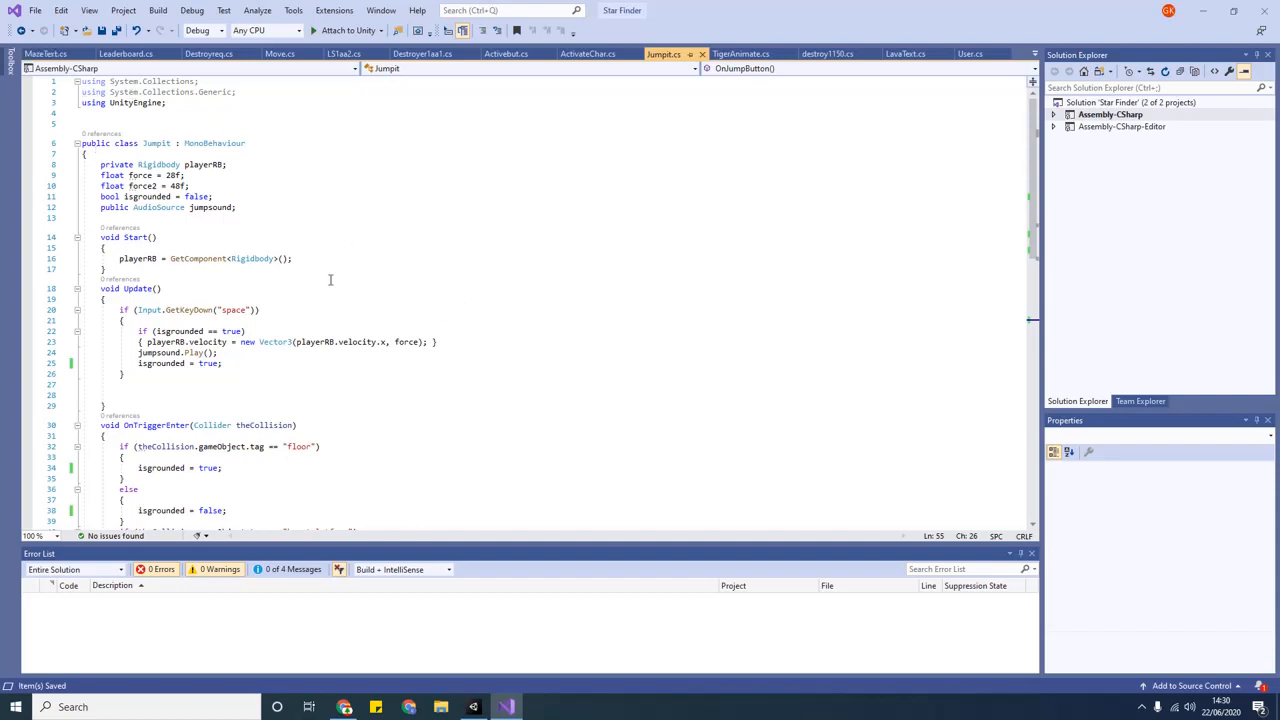
mouse_move(240, 182)
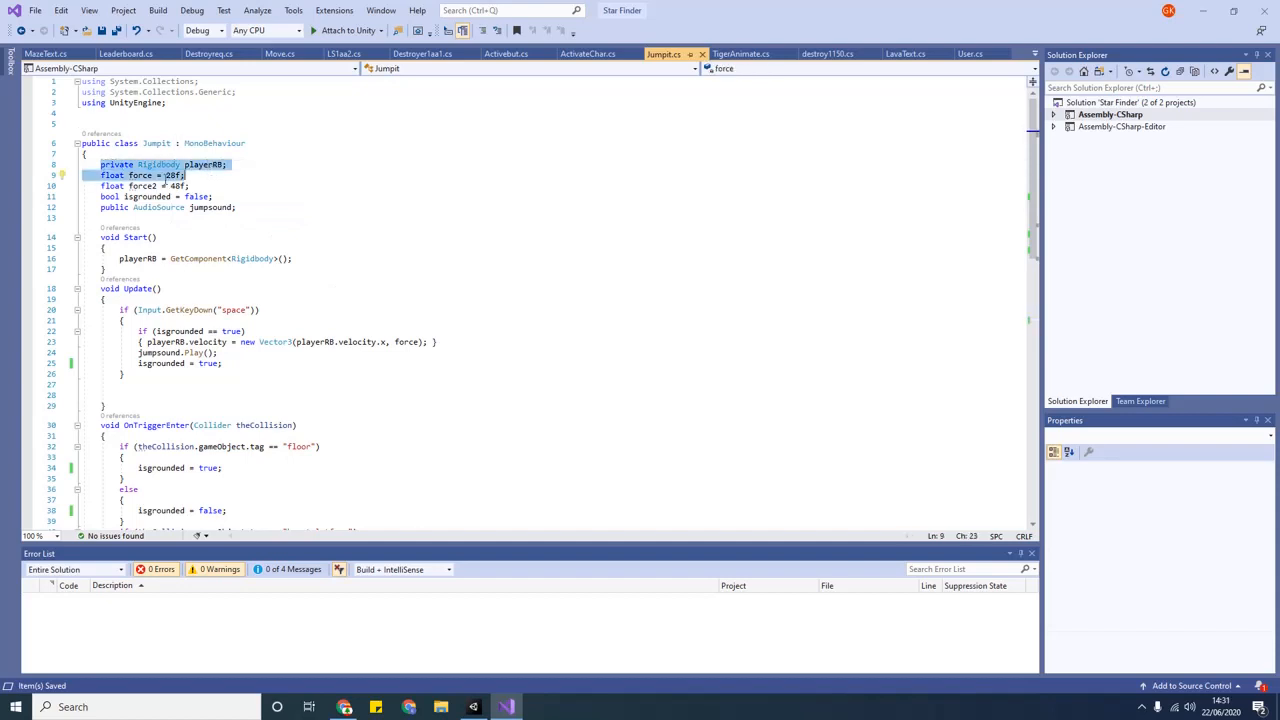
- Highlight JumpIt's field declarations and the isGrounded line while reviewing the logic
click(110, 176)
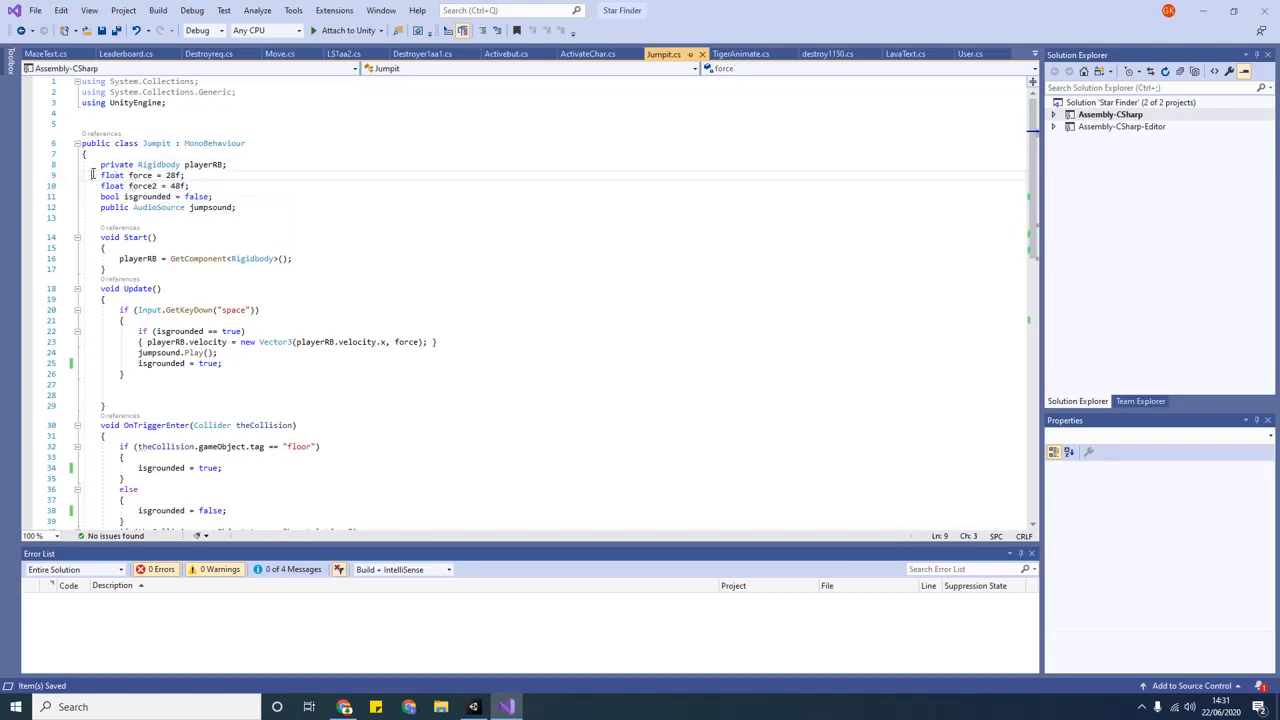
double_click(172, 176)
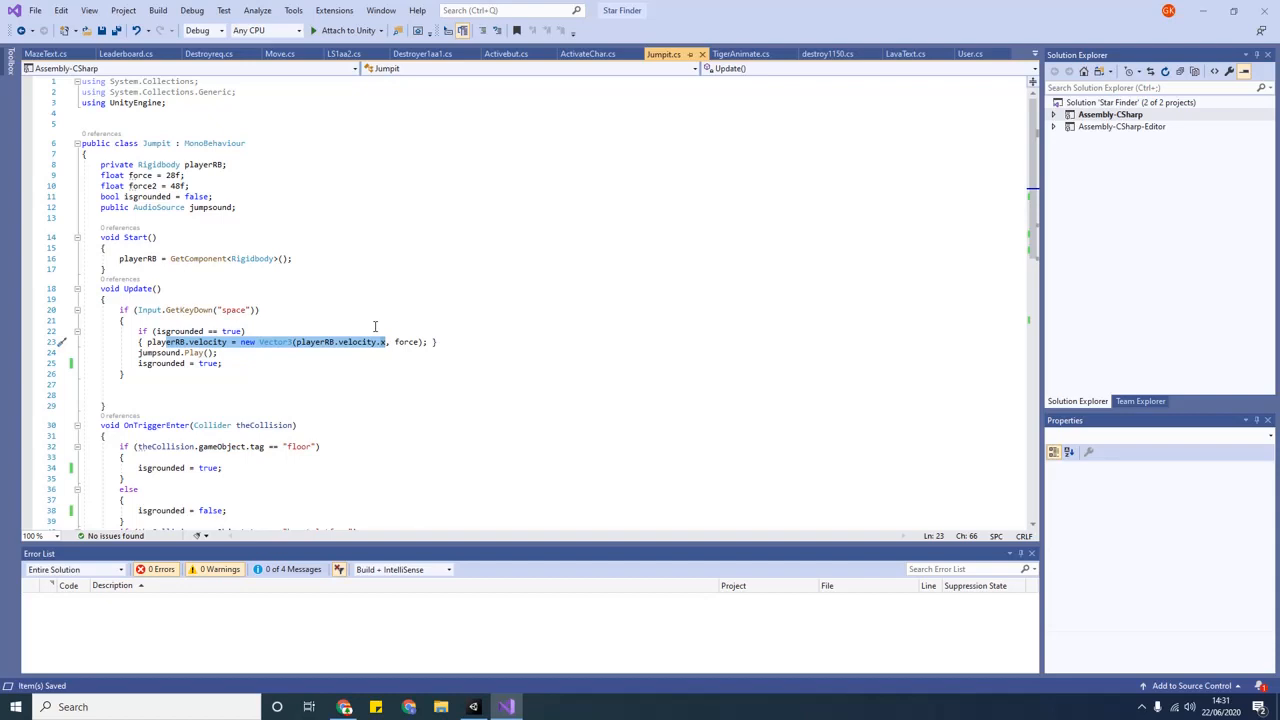
mouse_move(244, 284)
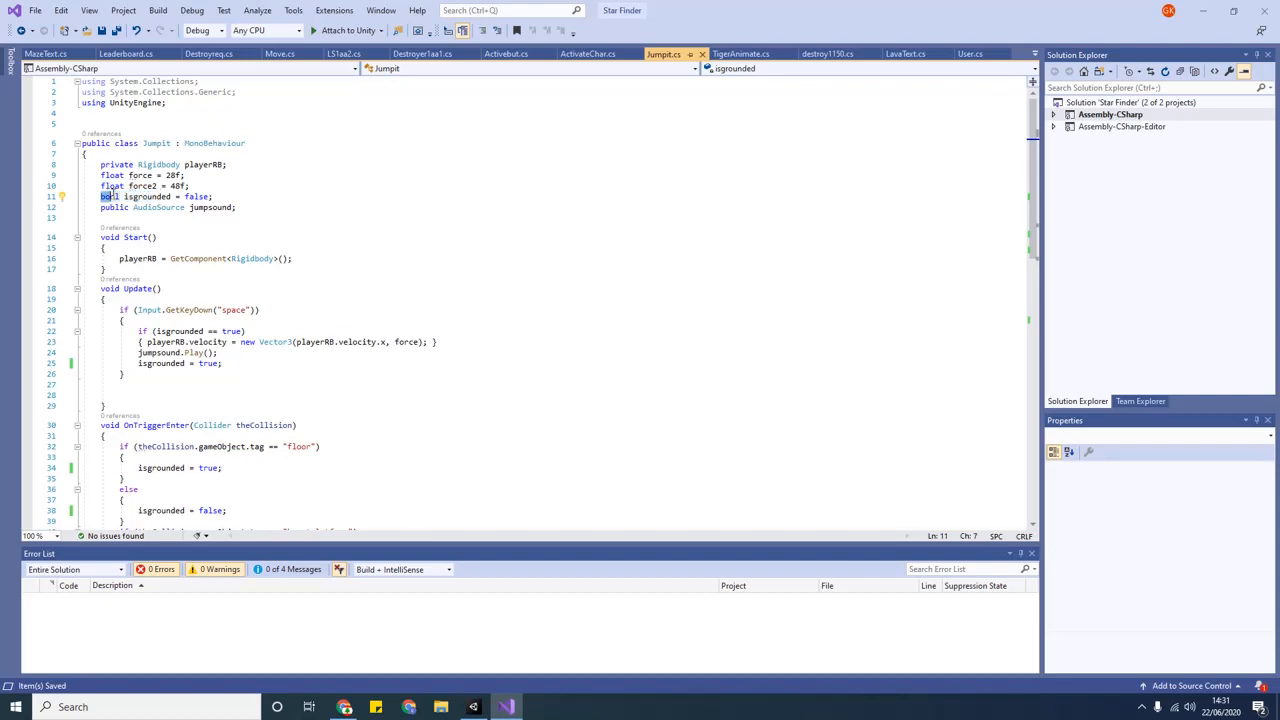
triple_click(156, 196)
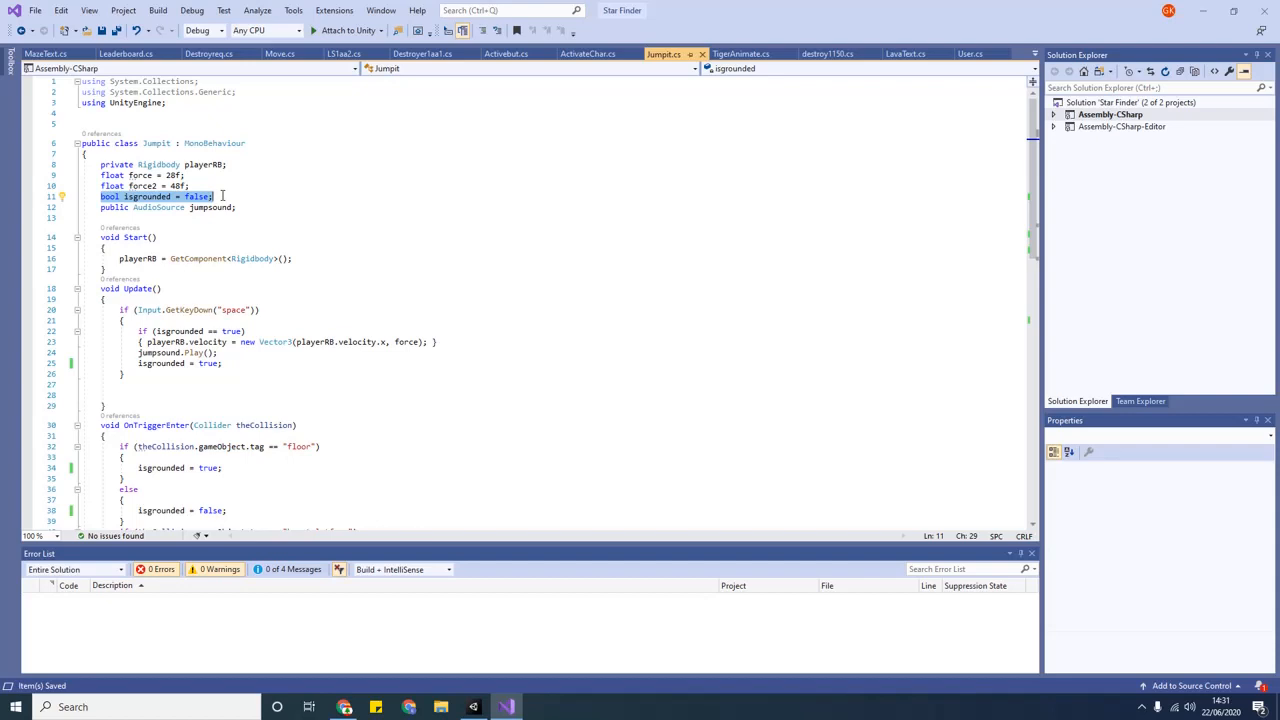
scroll(down, 3)
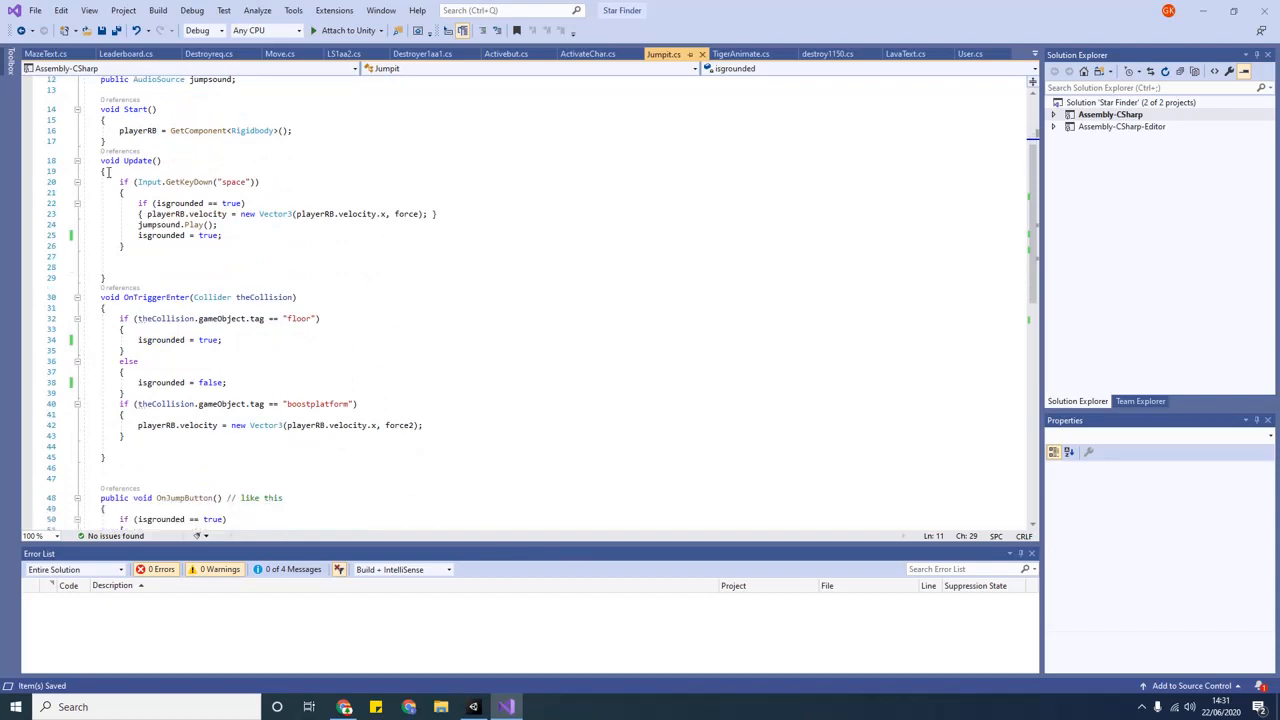
mouse_move(108, 172)
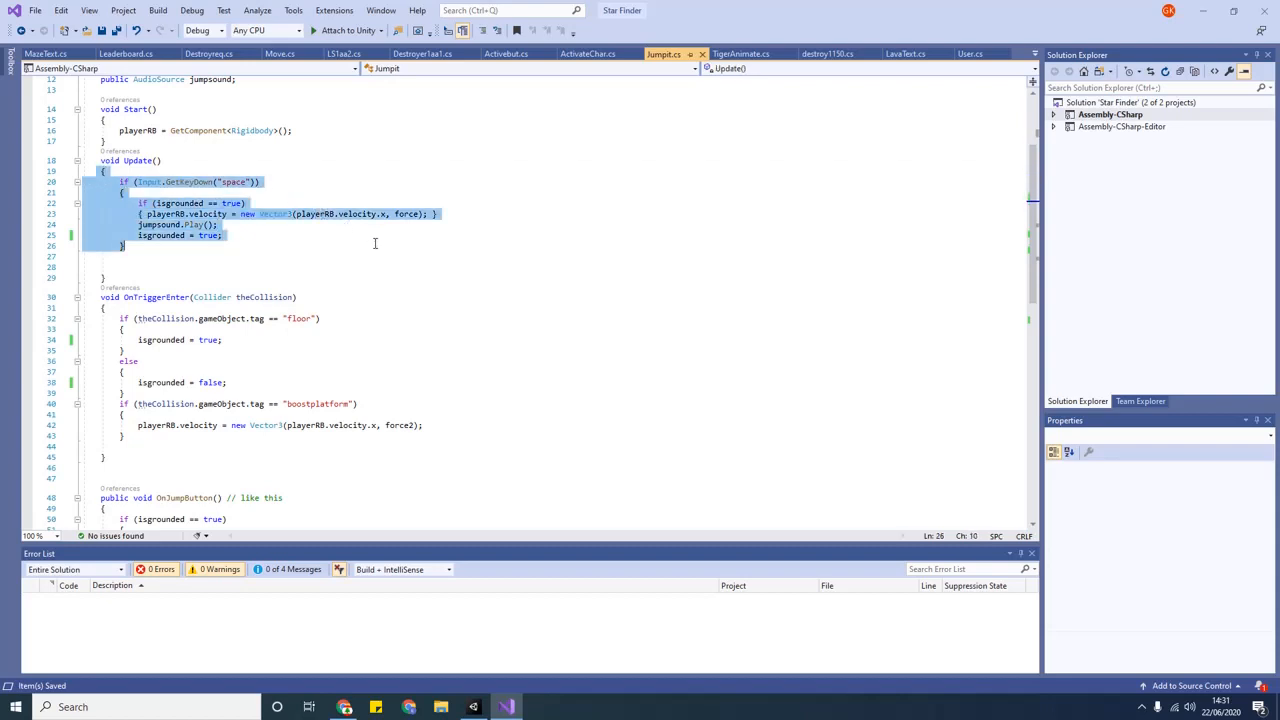
- Change isGrounded = true to false in OnJumpButton and move to Update's assignment
scroll(down, 3)
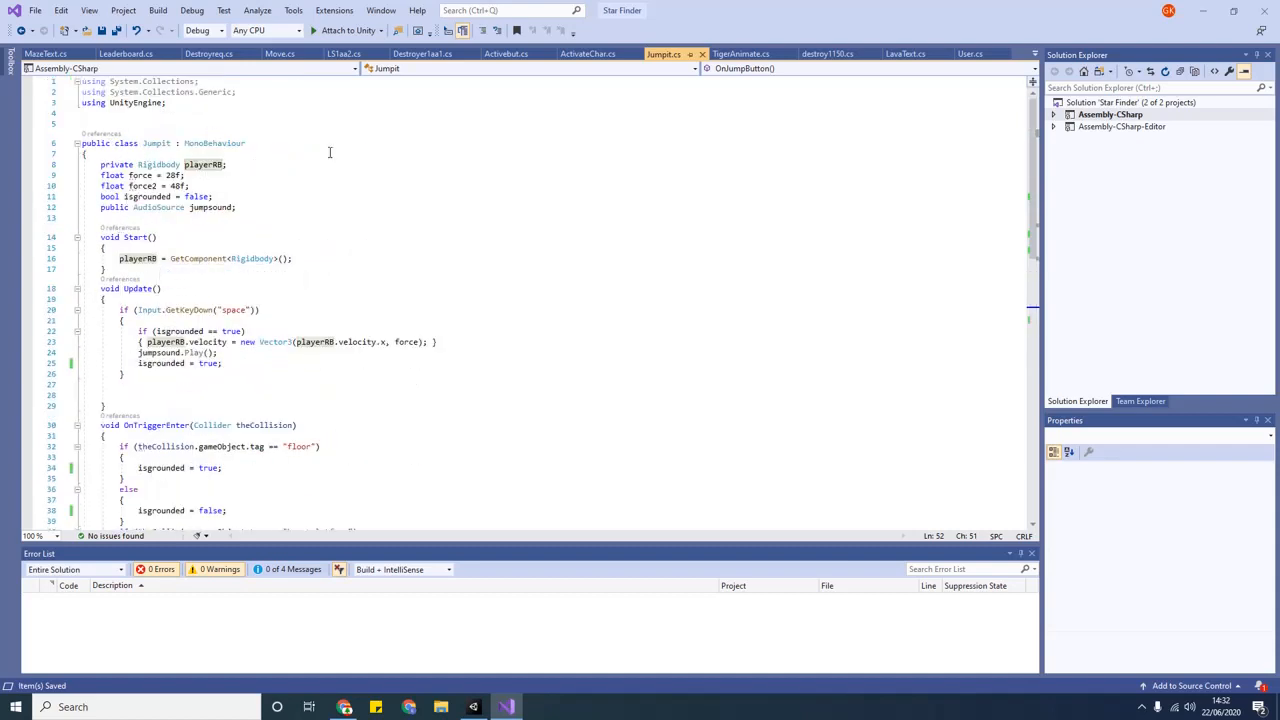
scroll(down, 3)
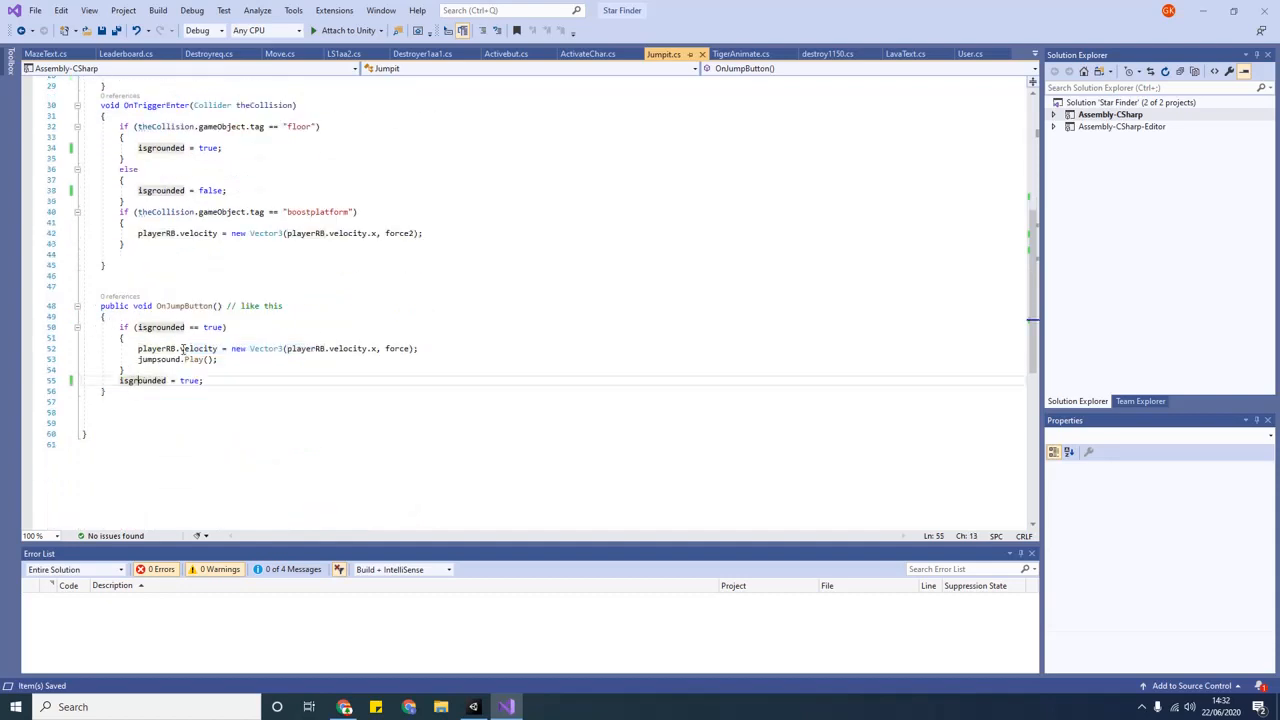
mouse_move(142, 380)
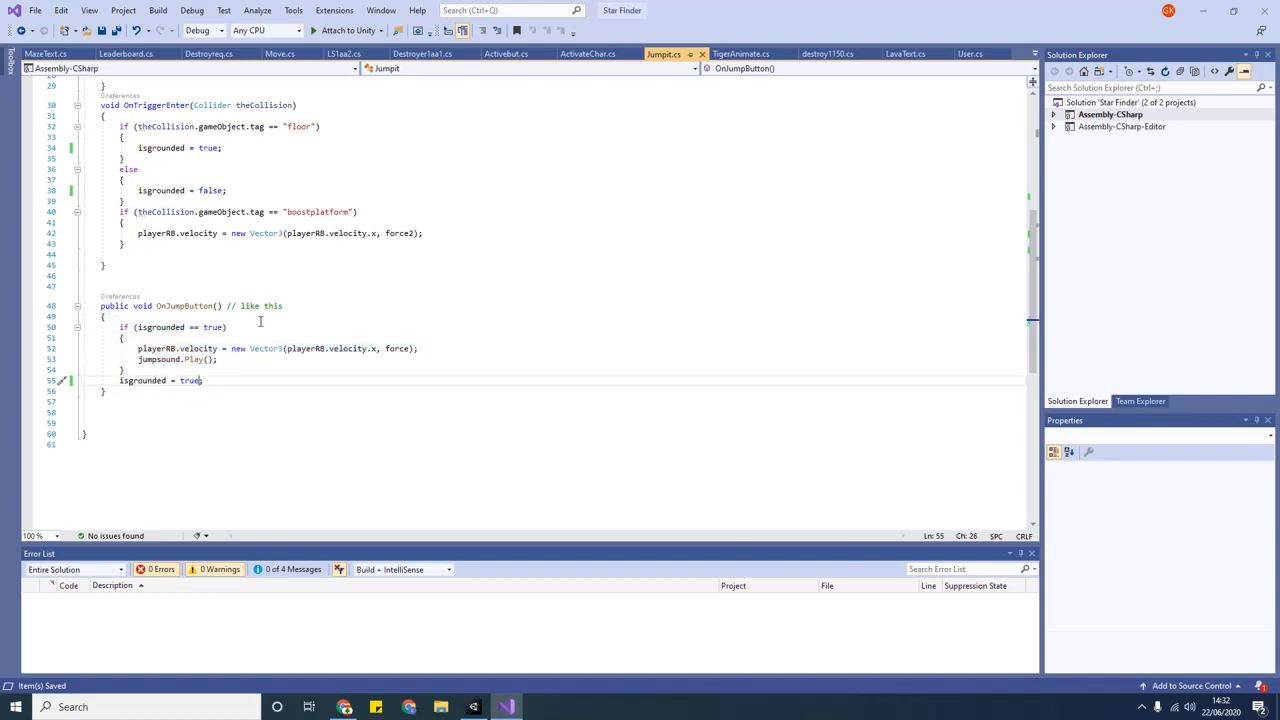
text(fals)
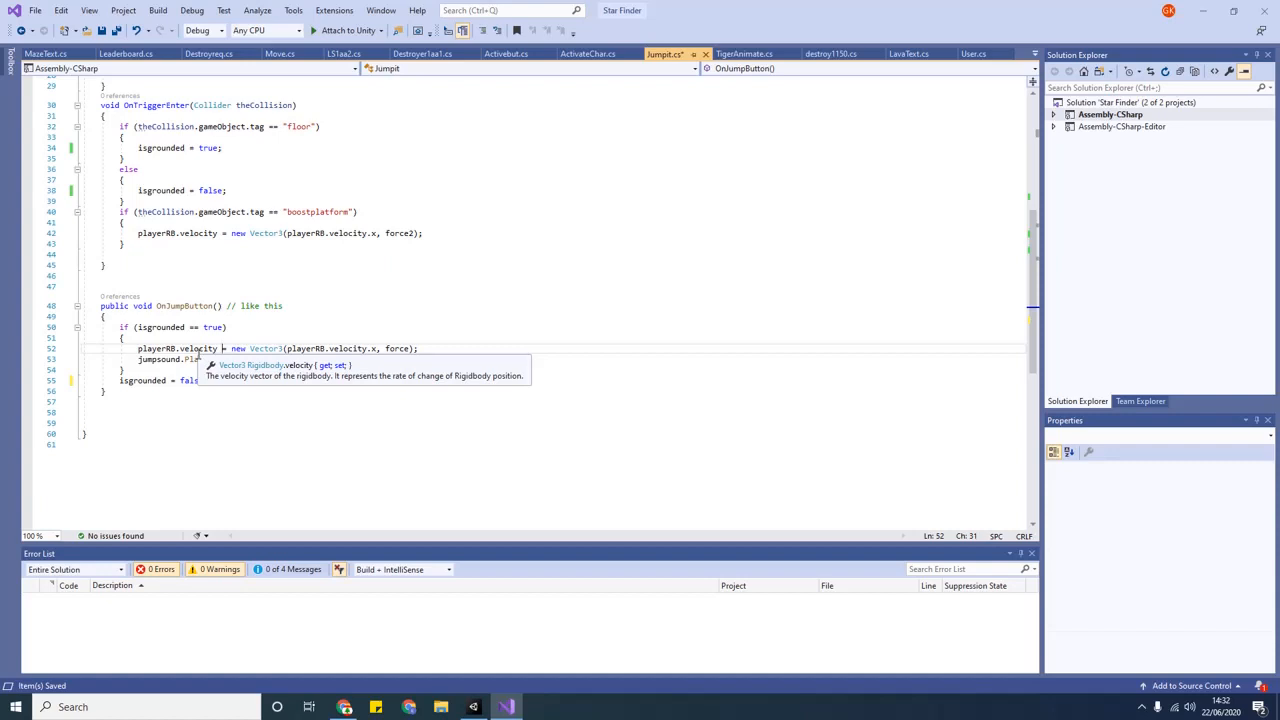
click(238, 380)
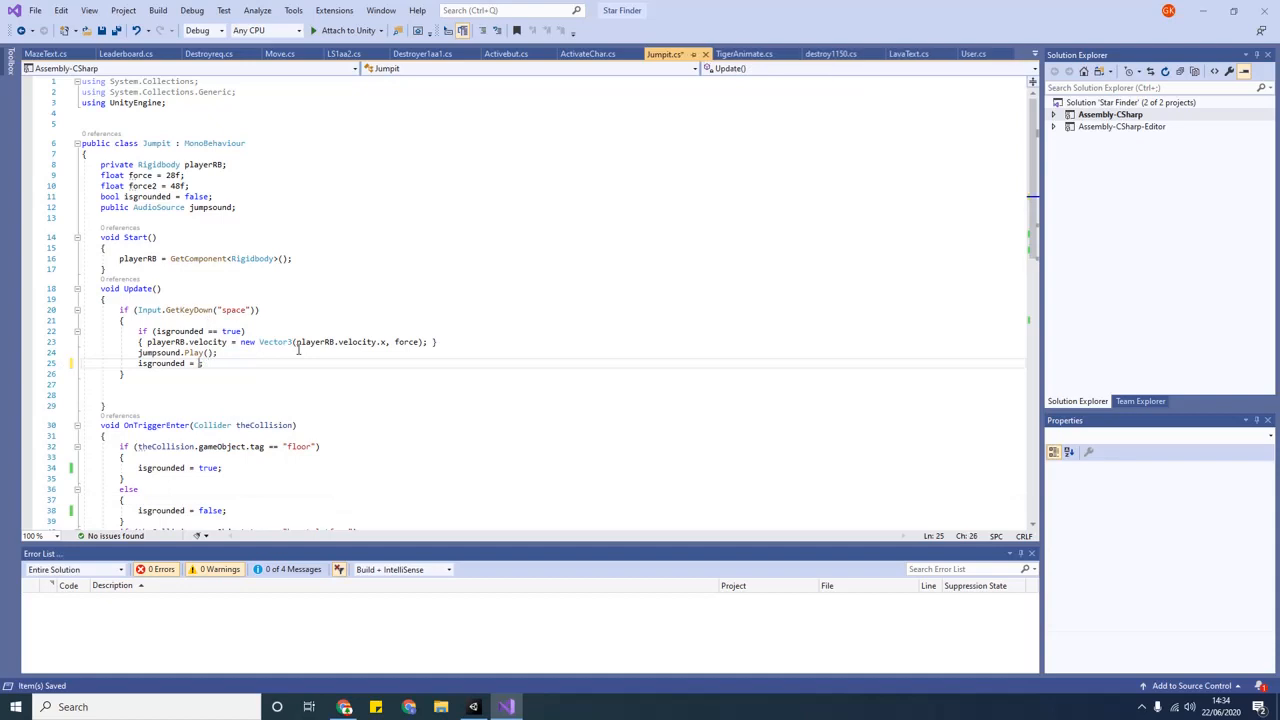
- Set Update's space-key jump block to isGrounded = false and save JumpIt.cs
text(false;)
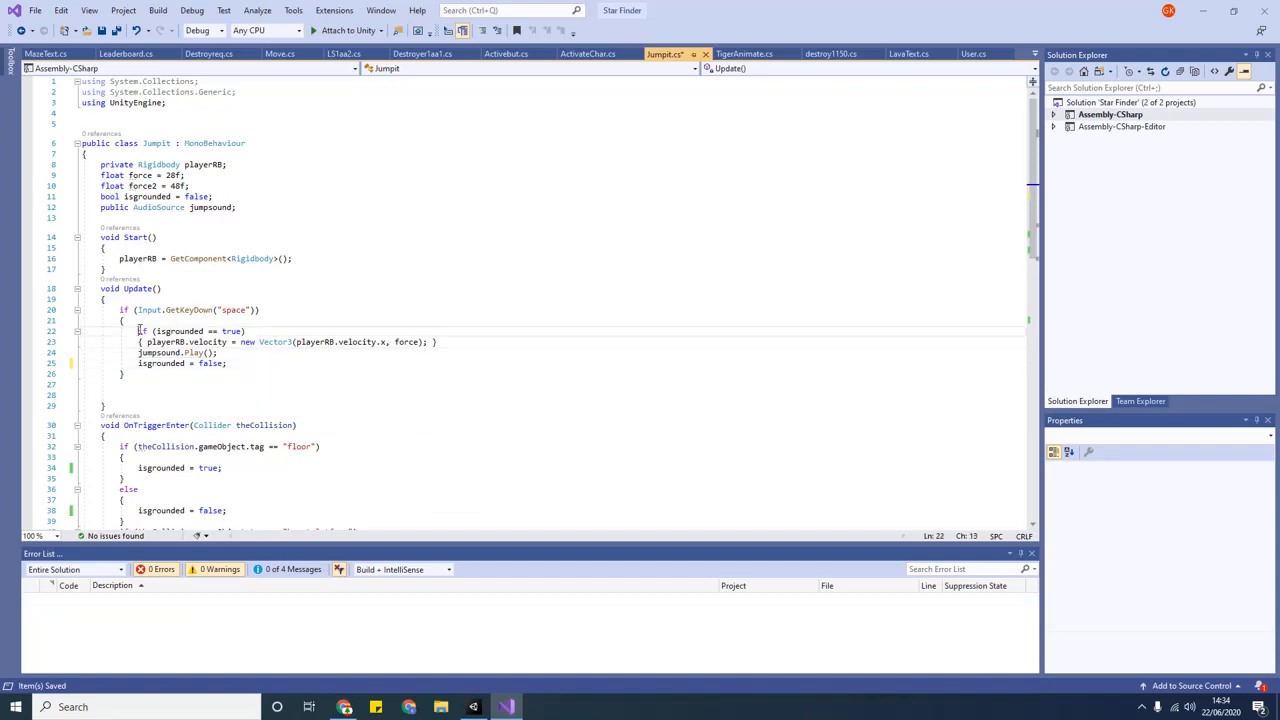
drag(140, 332, 228, 364)
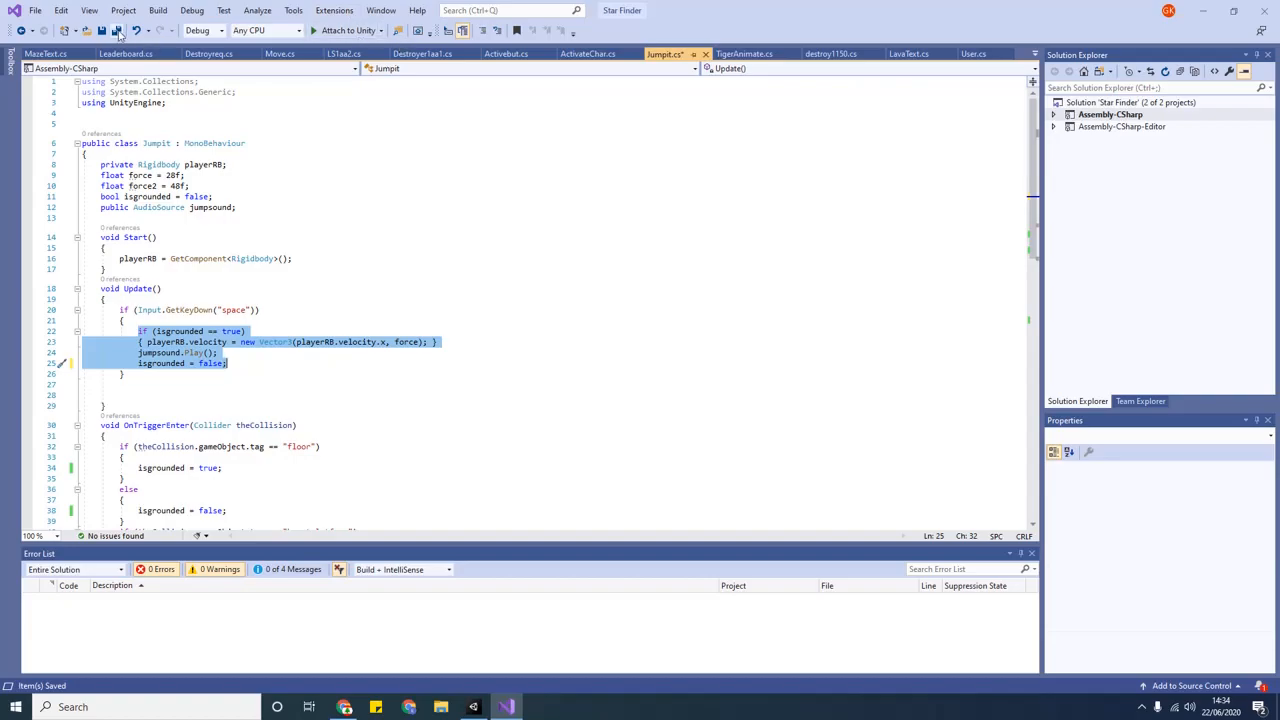
click(504, 708)
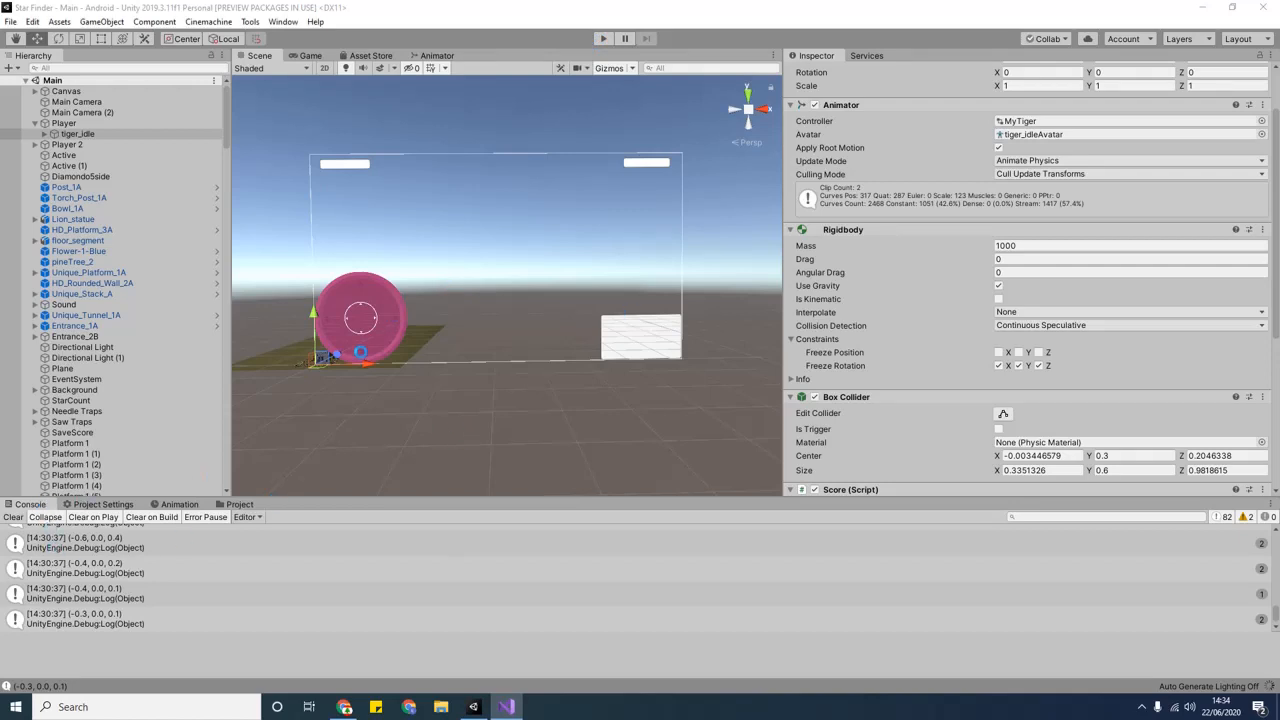
click(604, 38)
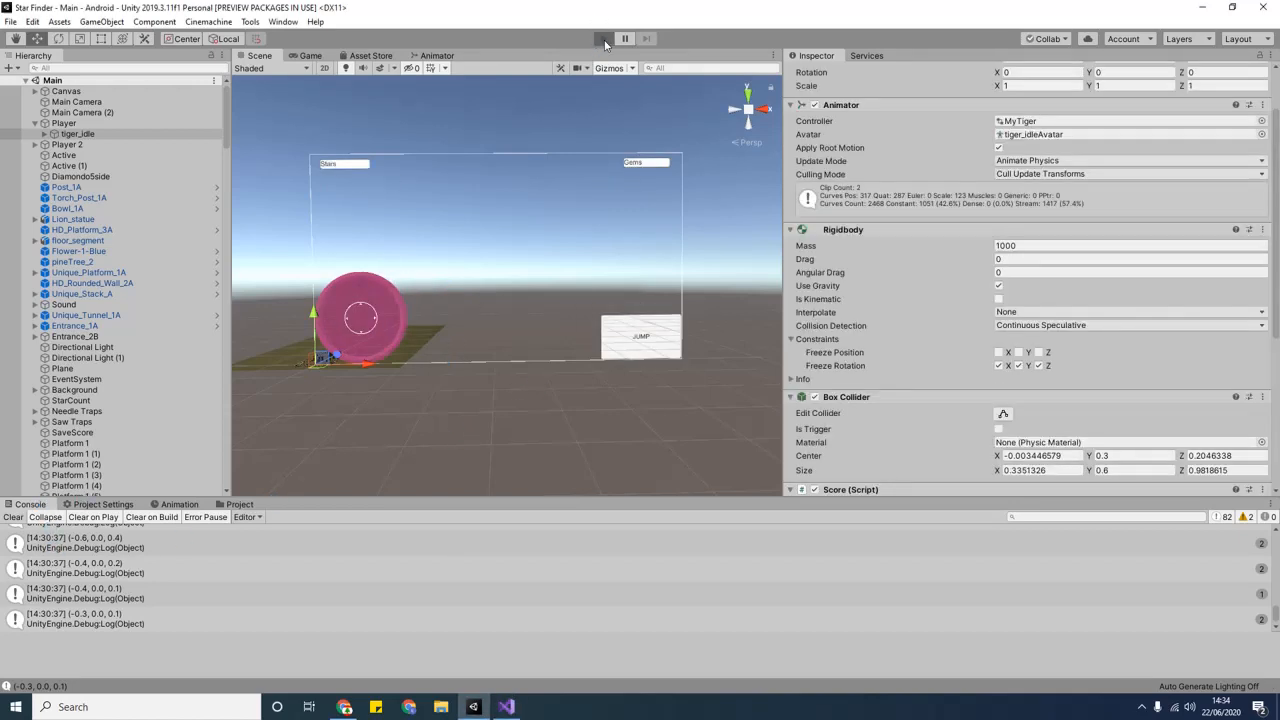
click(624, 38)
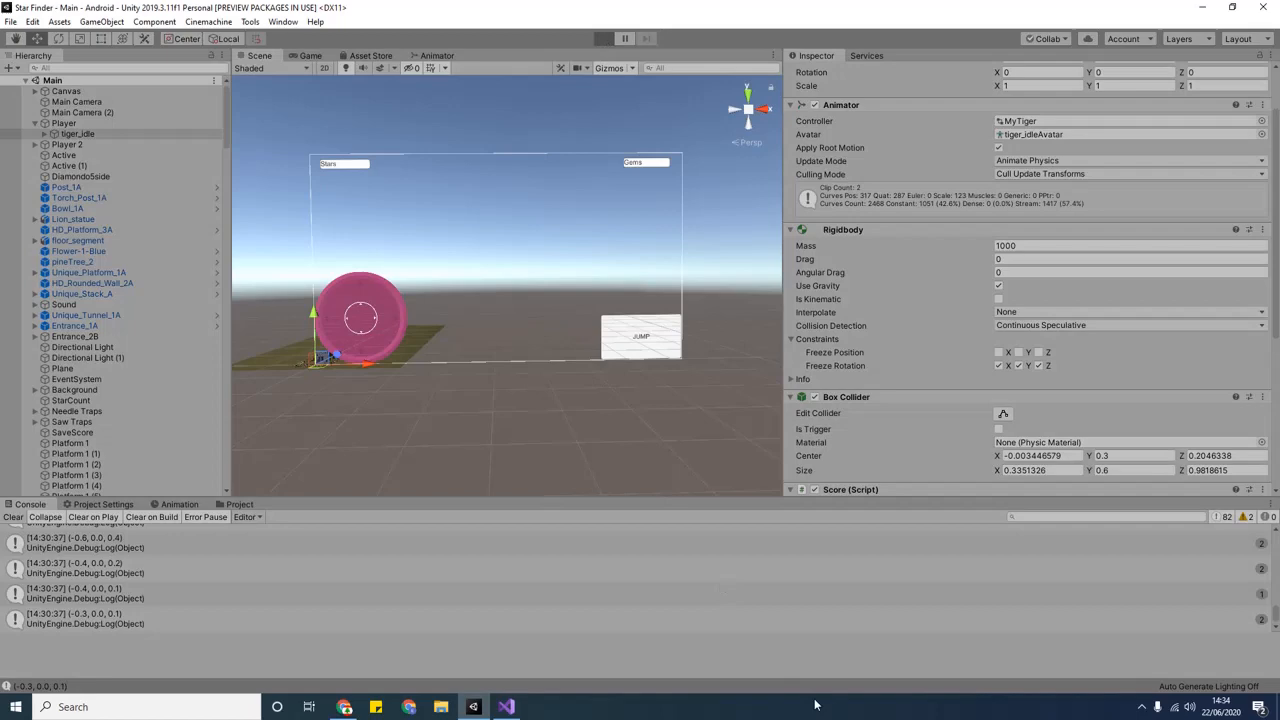
mouse_move(724, 524)
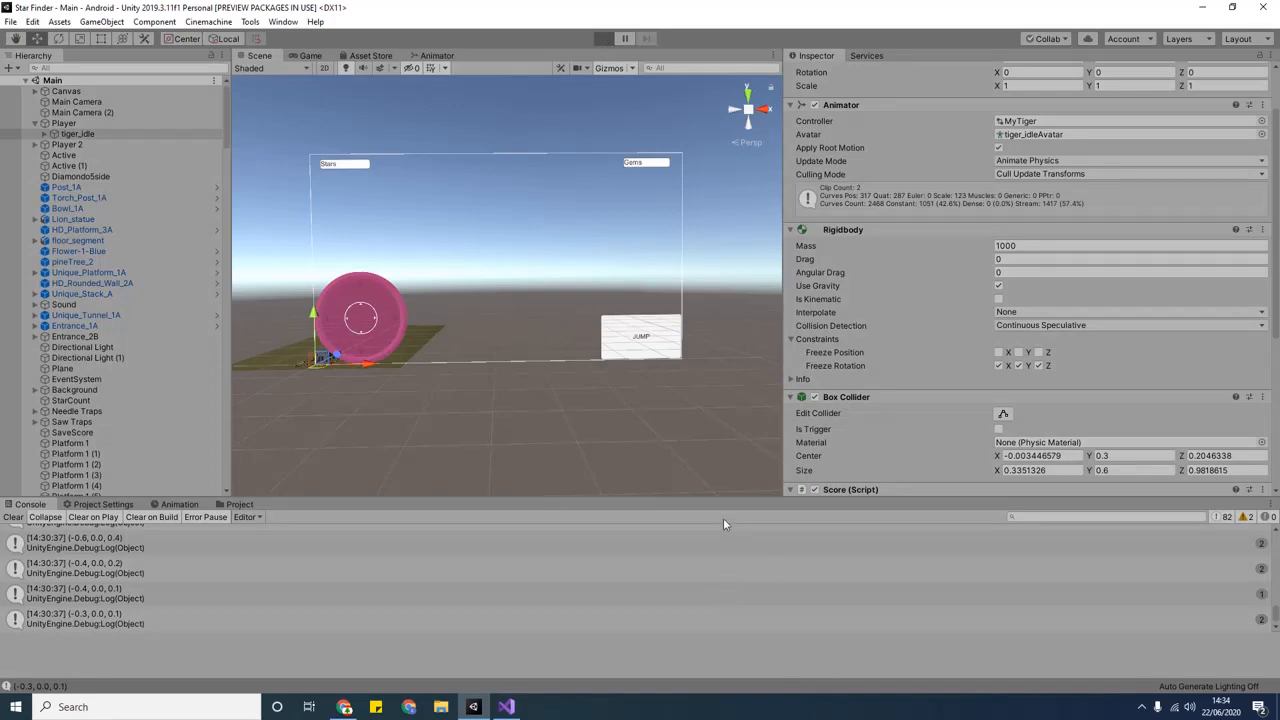
click(604, 38)
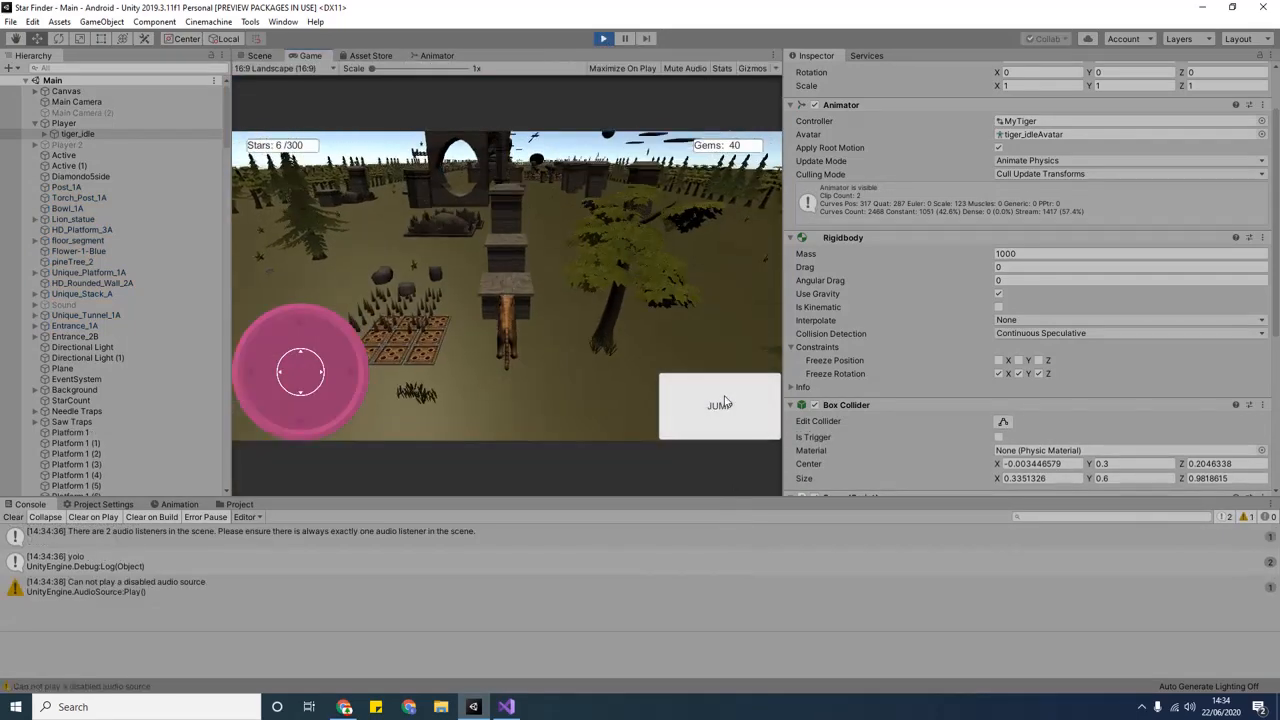
click(720, 404)
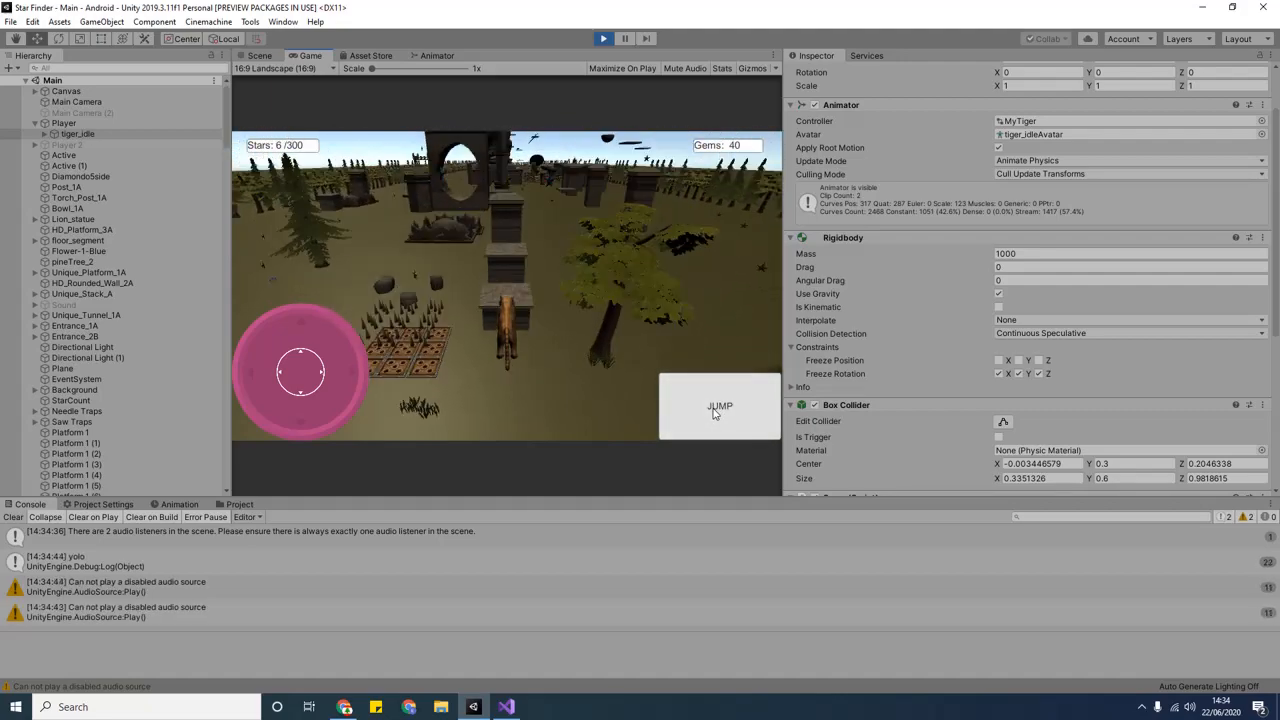
click(720, 406)
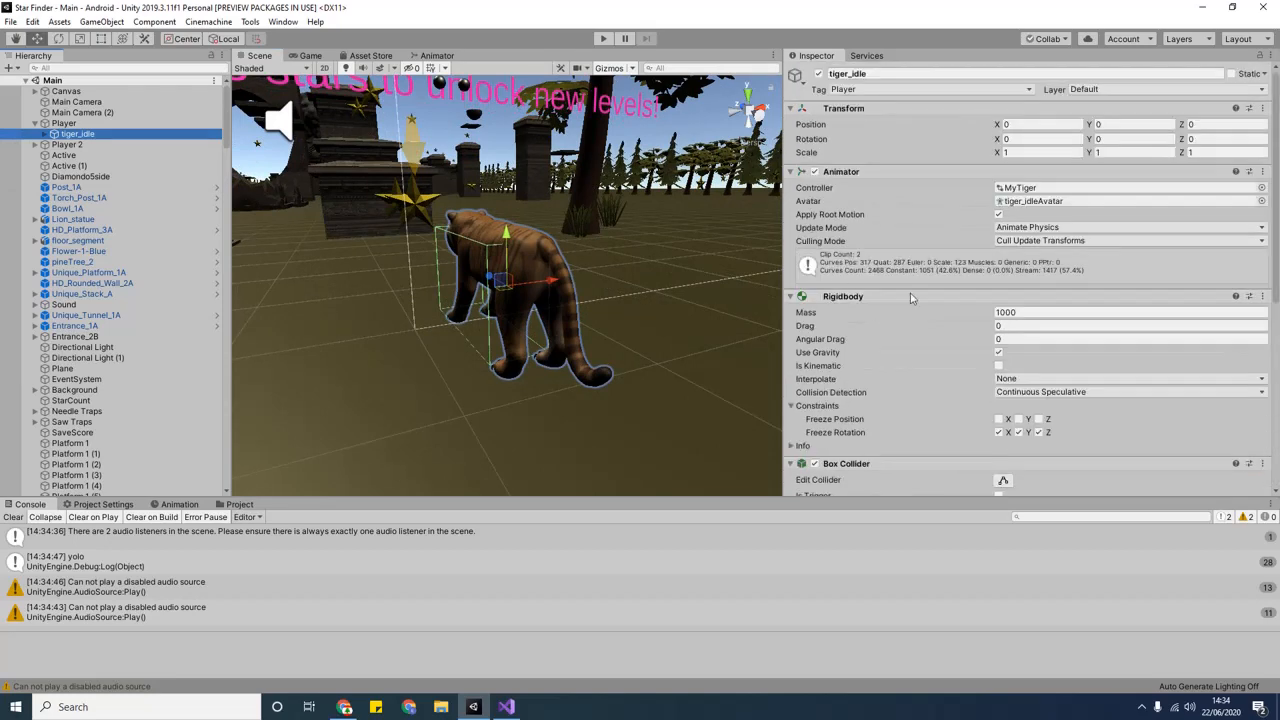
- Scroll the Inspector to check the Plane's Tag field reads floor
scroll(down, 3)
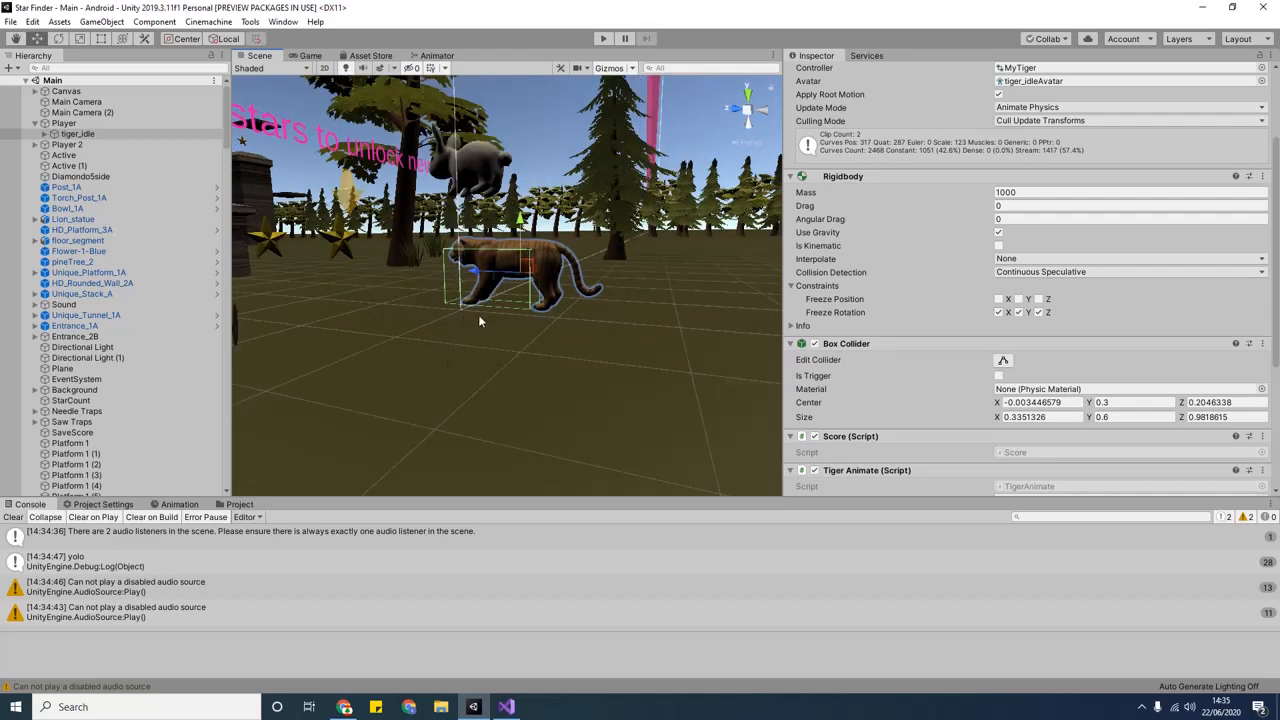
mouse_move(614, 268)
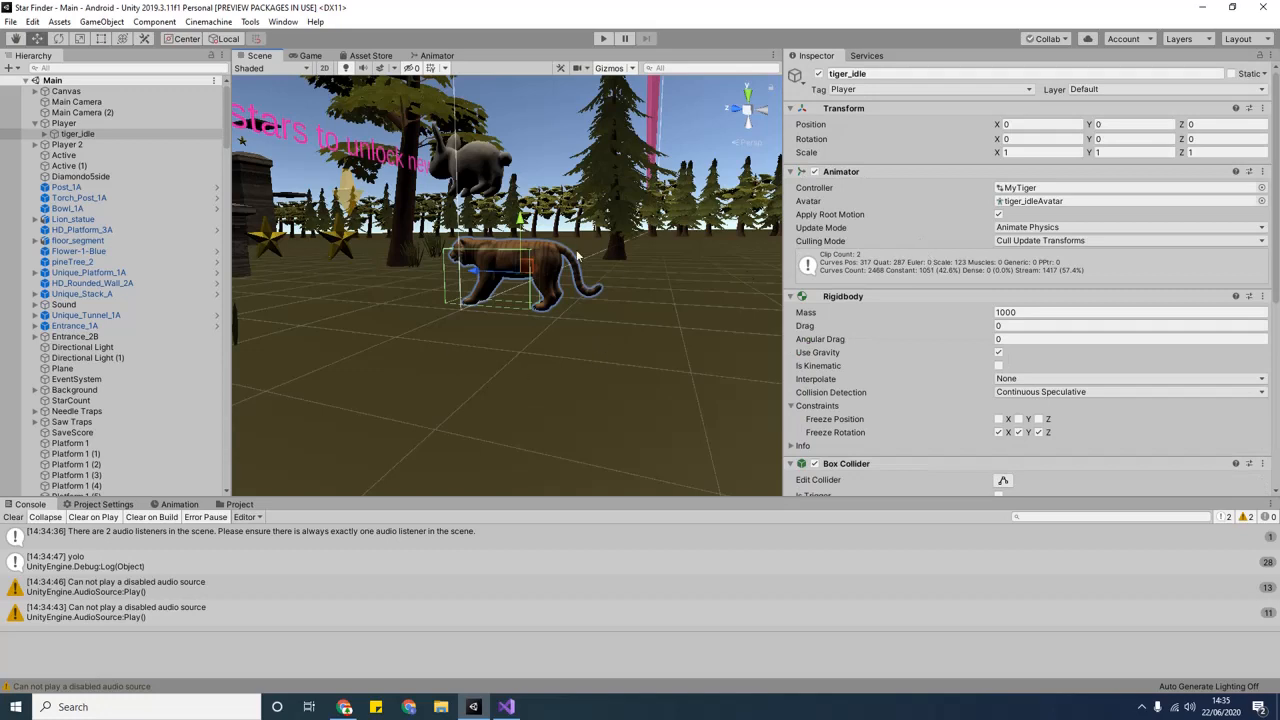
mouse_move(420, 396)
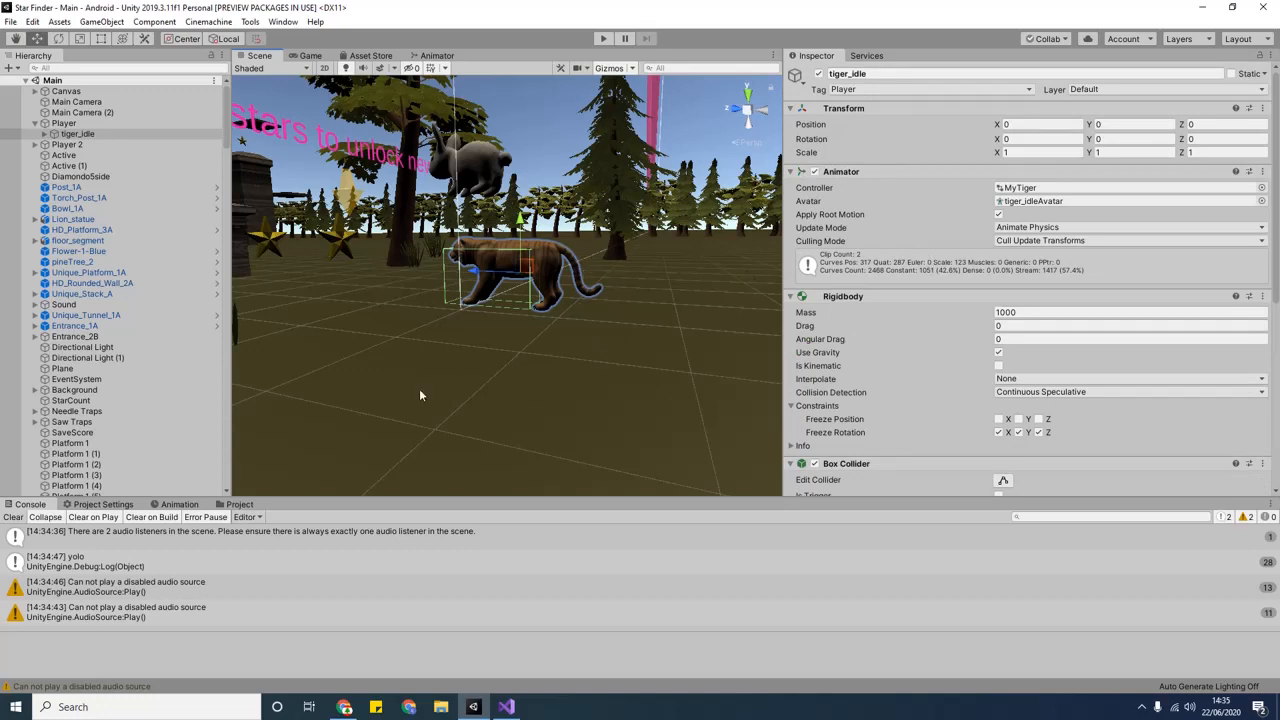
mouse_move(472, 334)
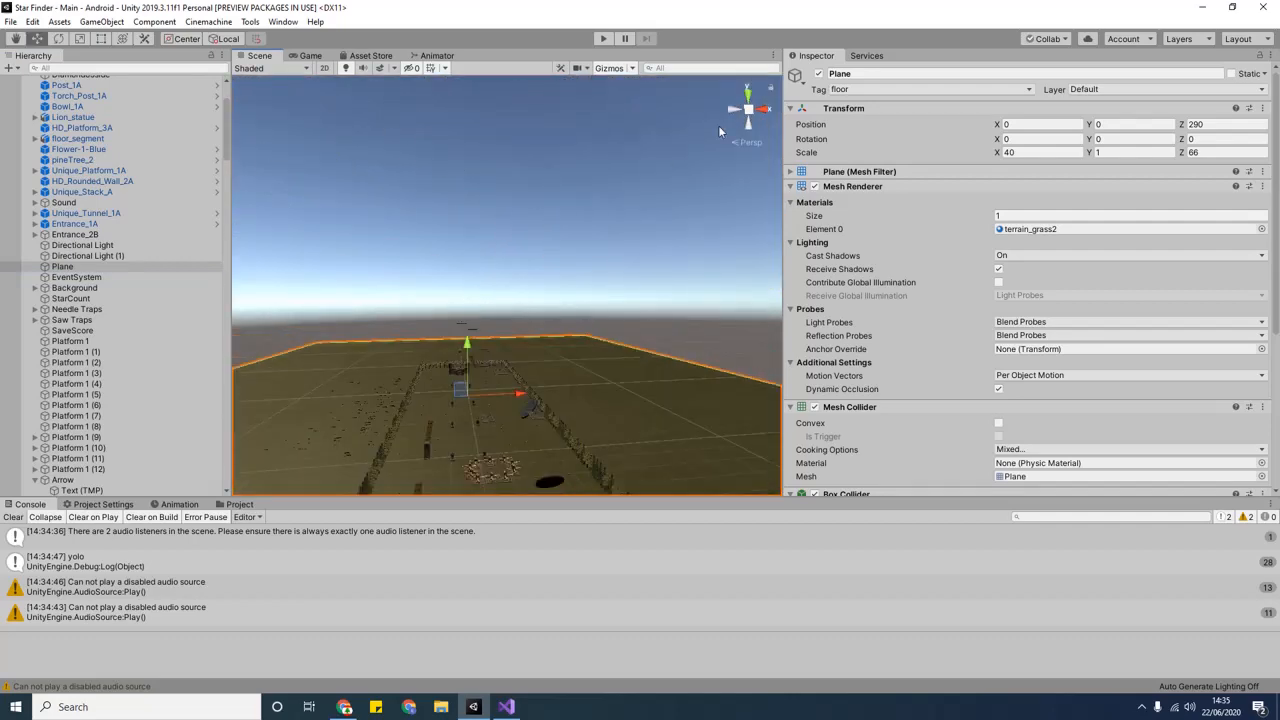
- Open Tags & Layers via the Plane's Add Tag... and start a new tag entry
click(924, 88)
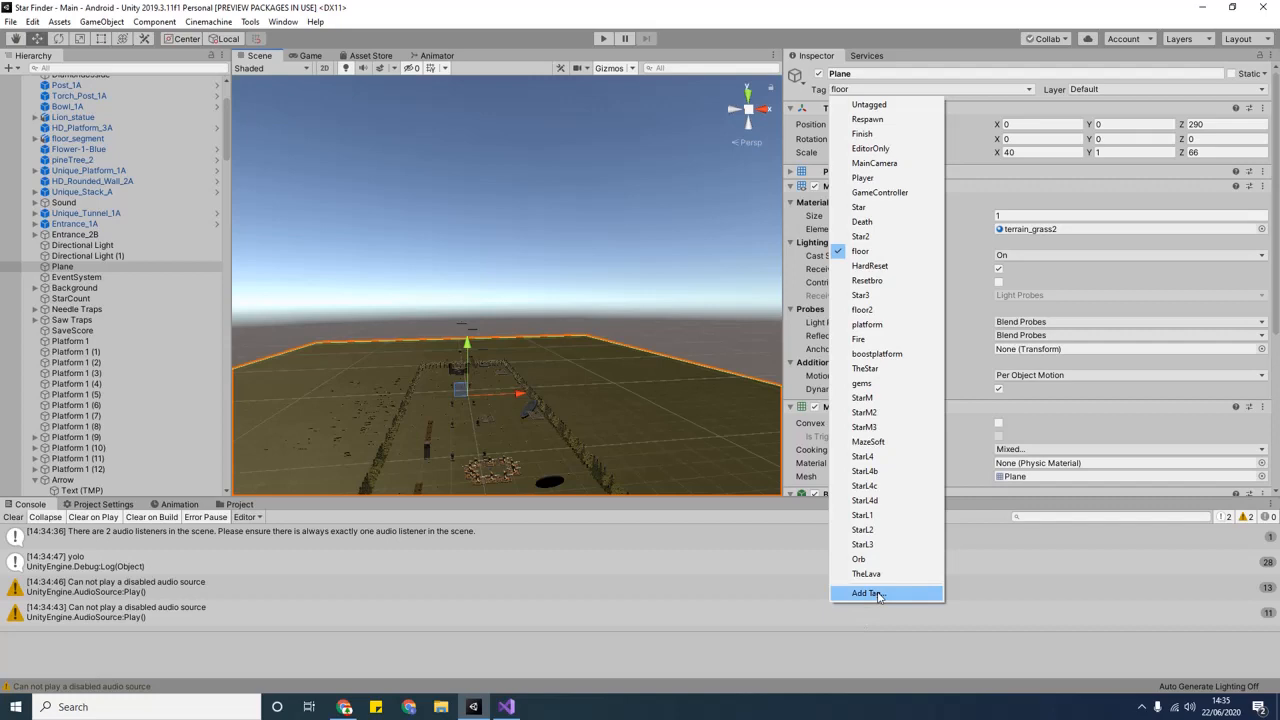
click(866, 592)
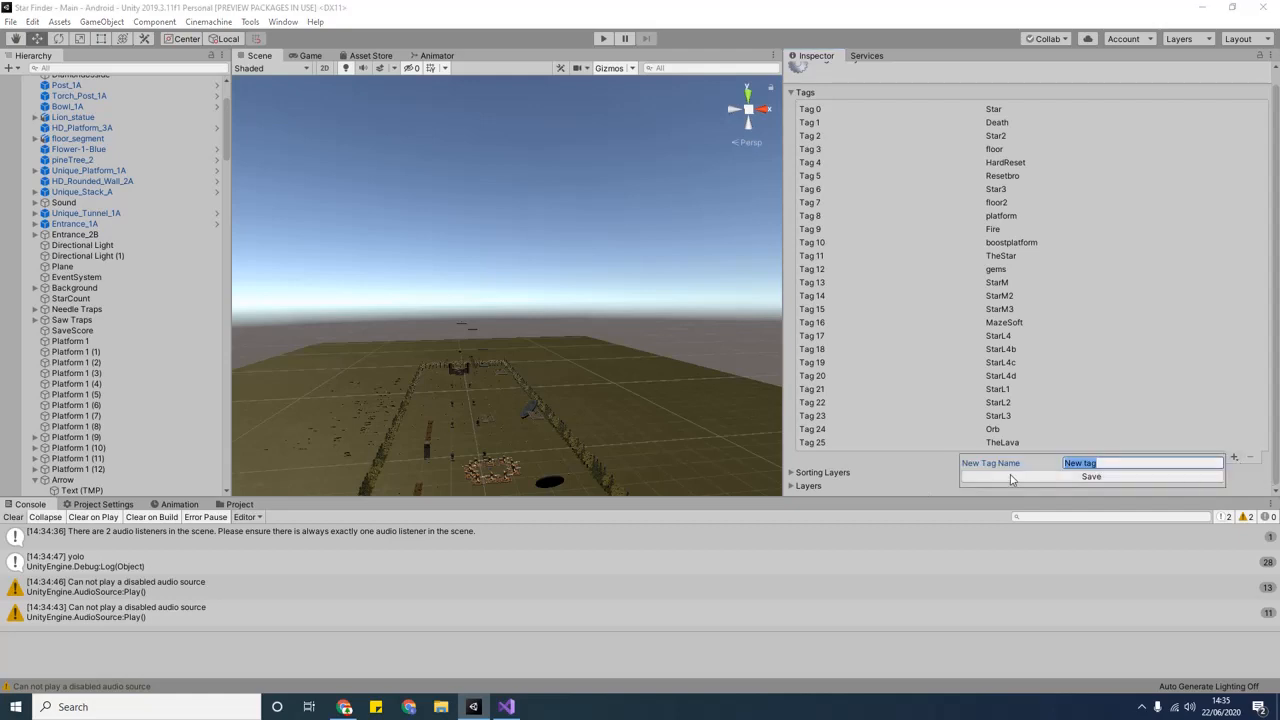
text(XYX)
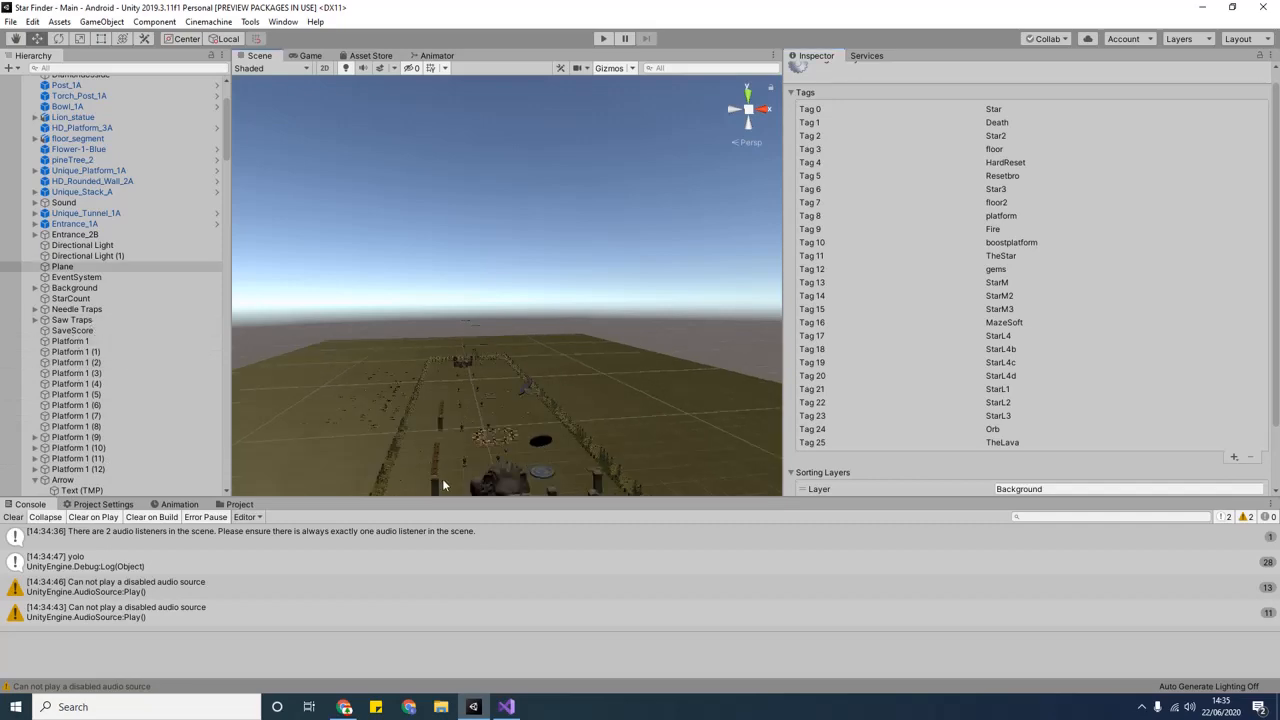
- Reselect Plane, retag it Star2 from the Tag dropdown, then deselect it
click(62, 266)
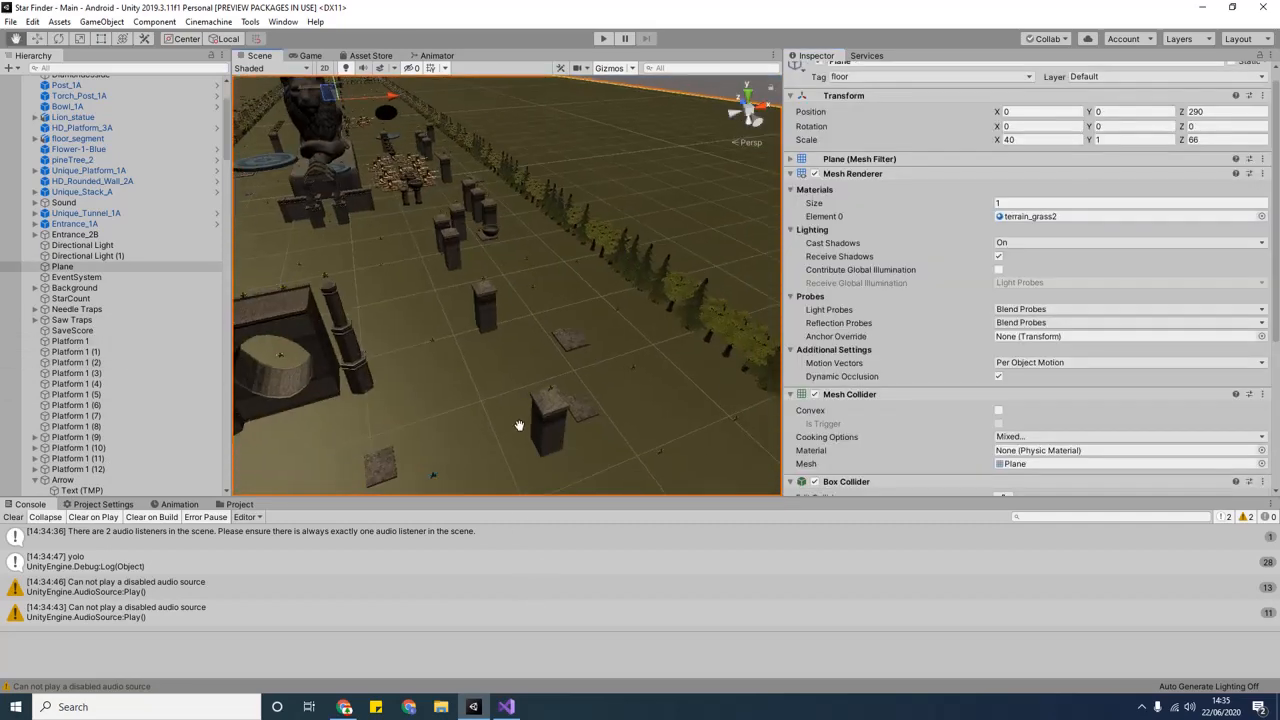
click(920, 88)
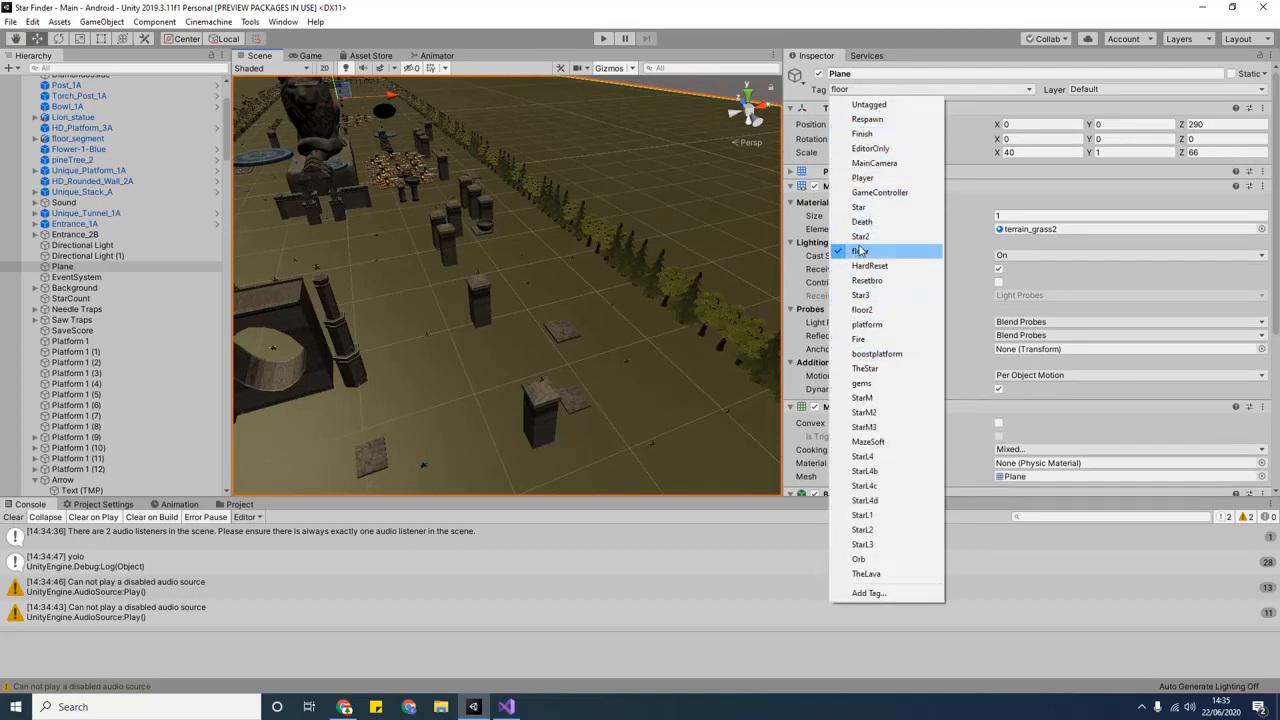
mouse_move(890, 236)
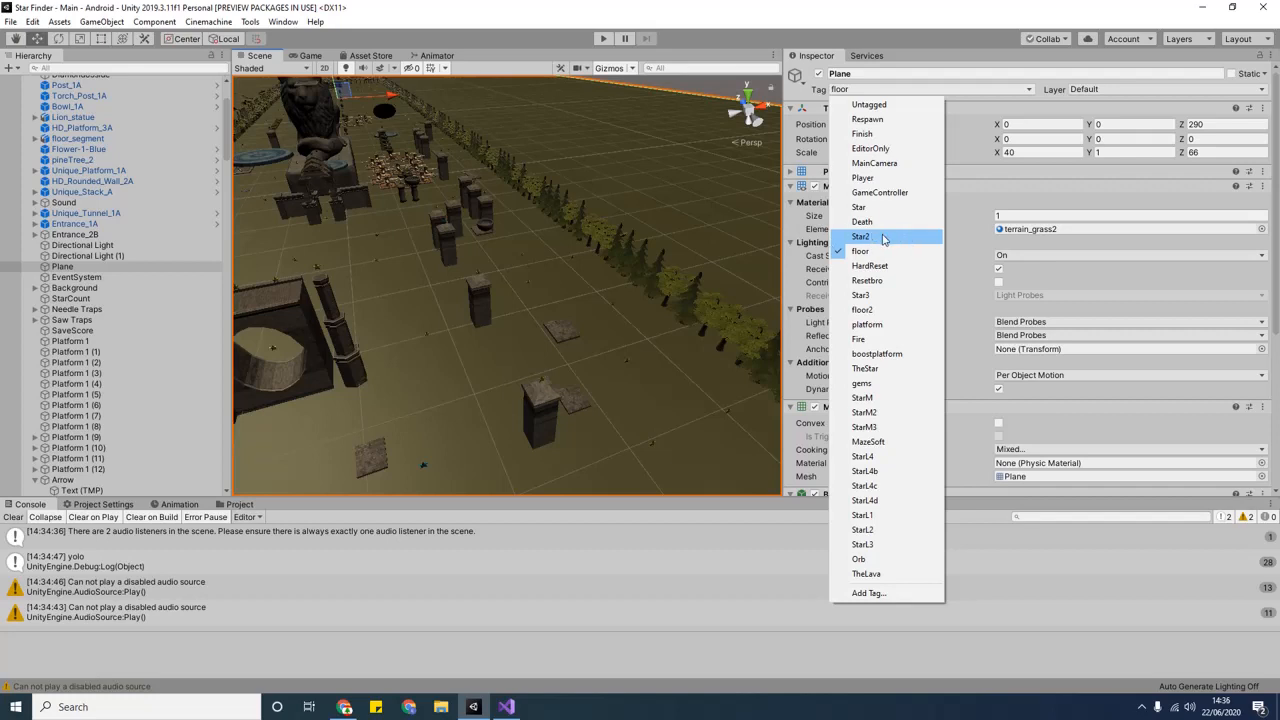
click(860, 236)
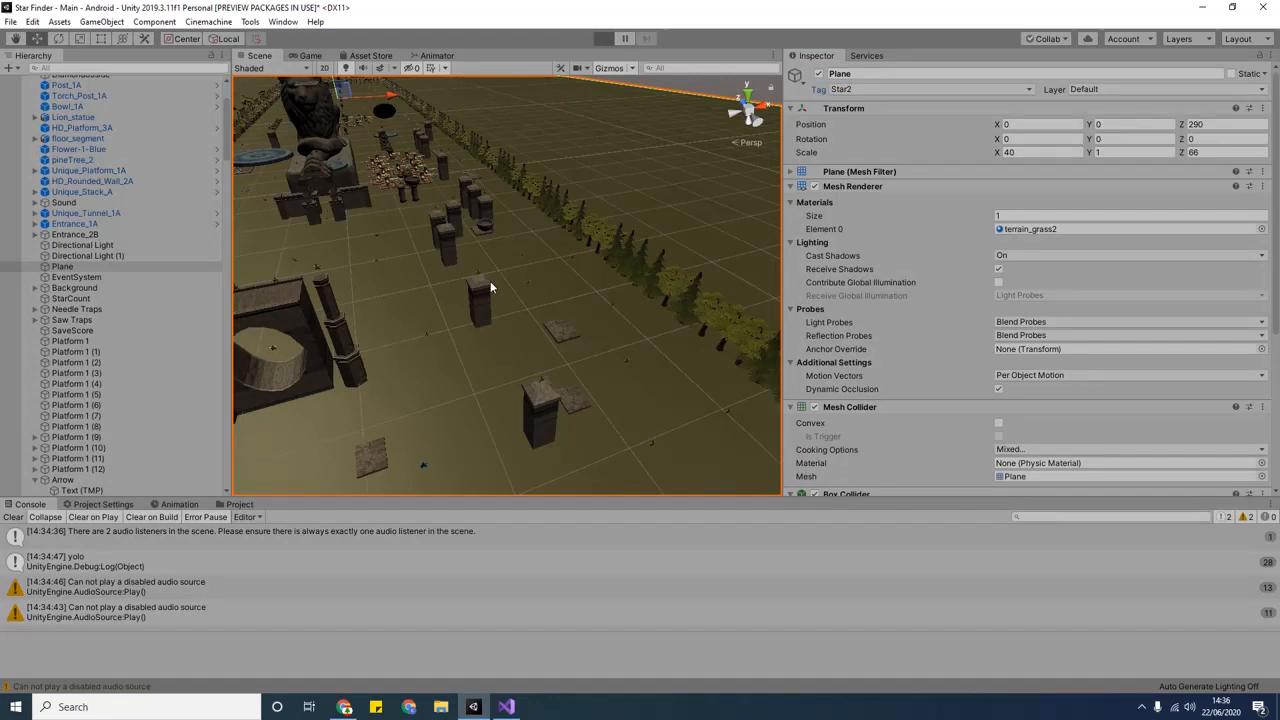
click(602, 38)
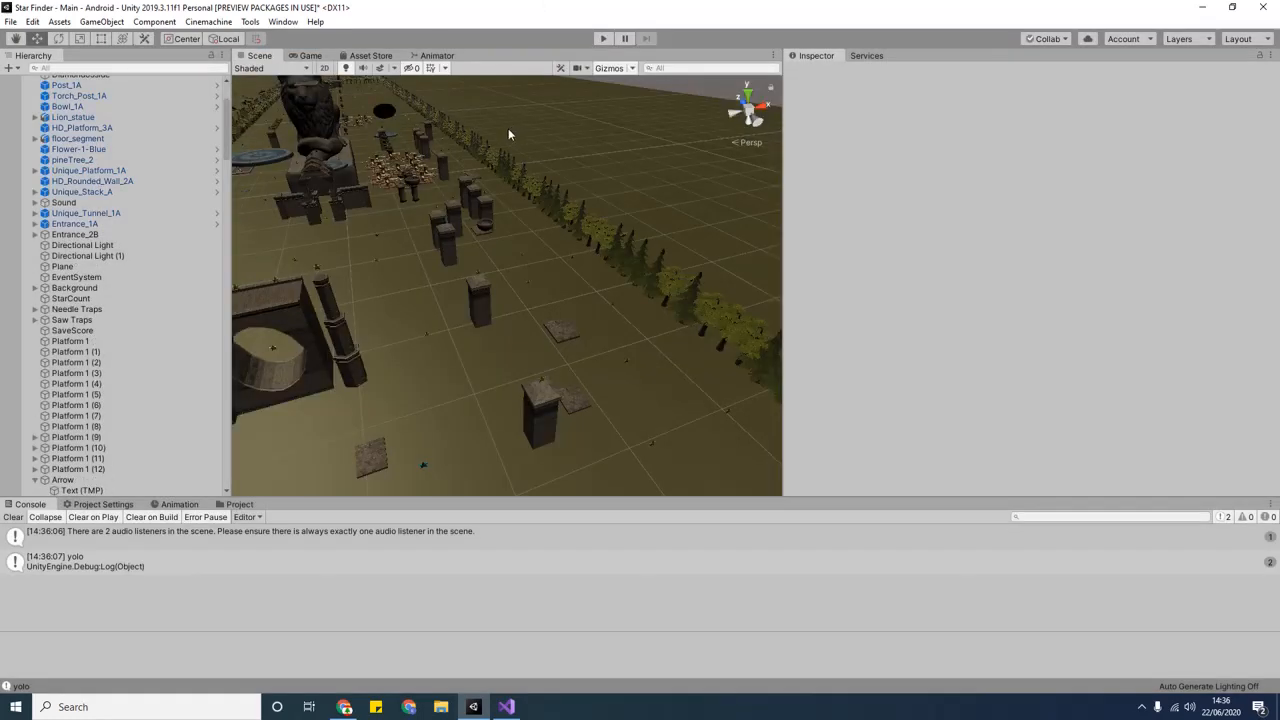
mouse_move(448, 404)
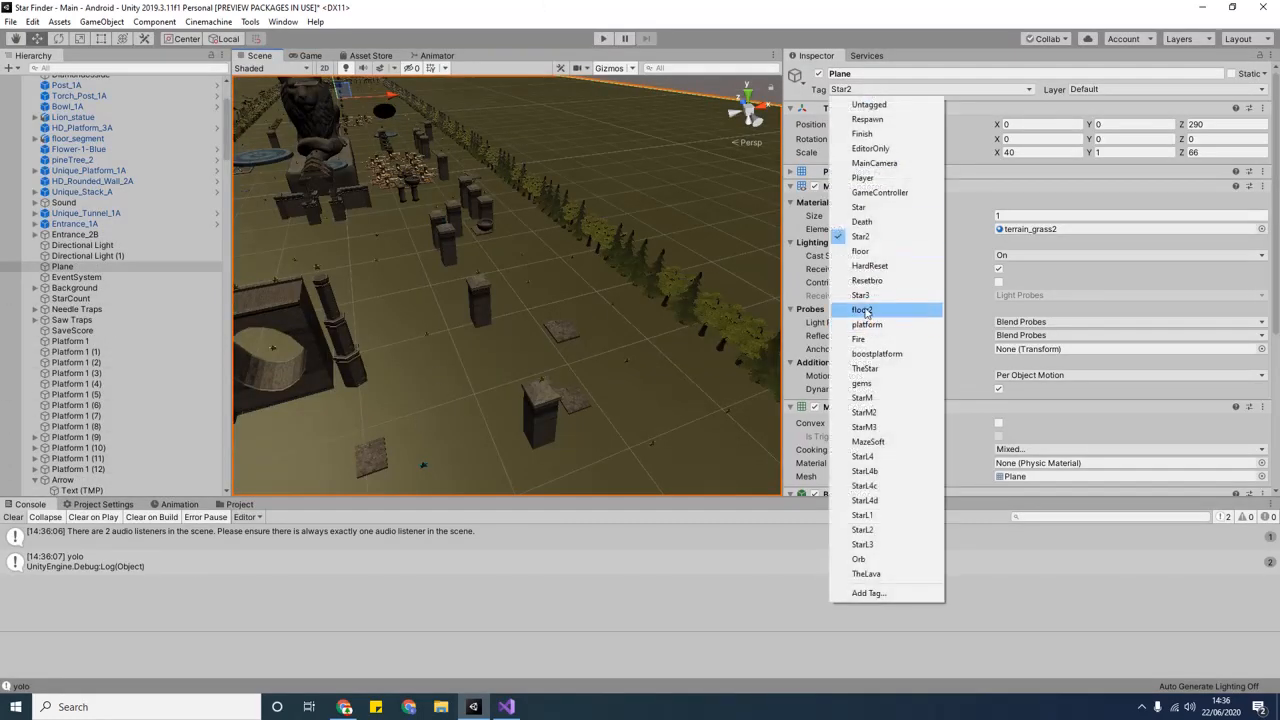
mouse_move(884, 236)
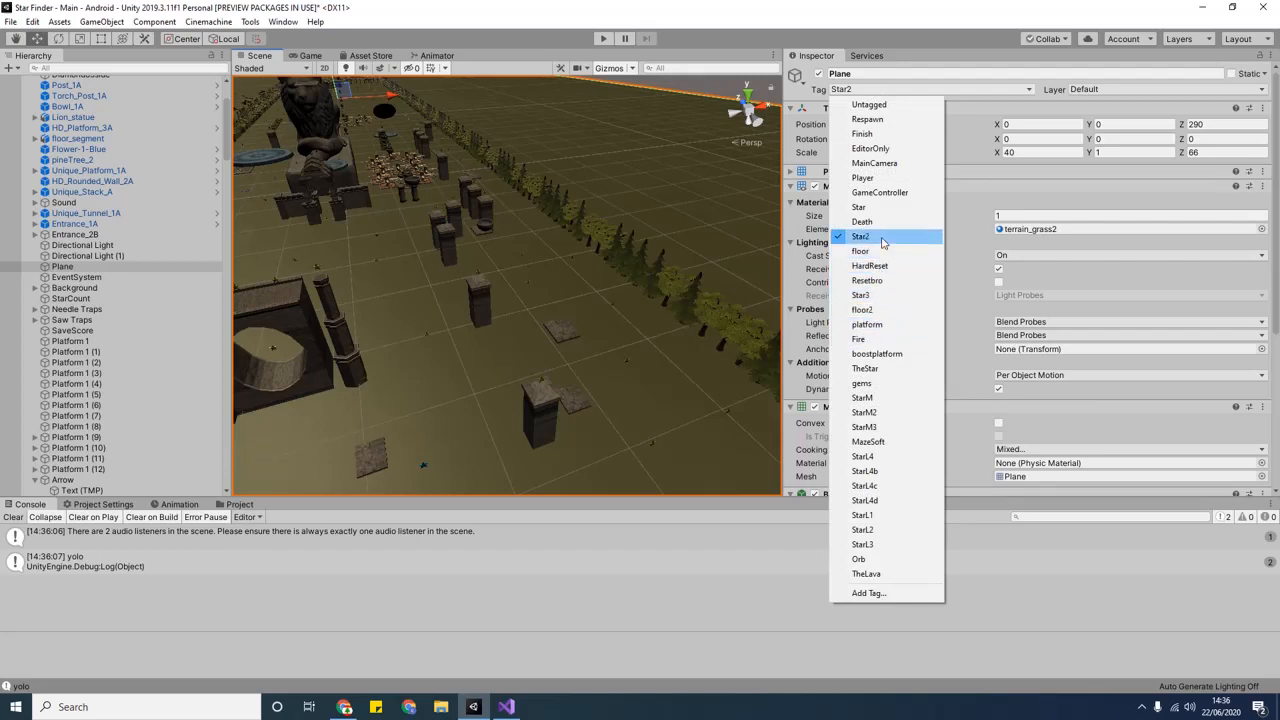
mouse_move(888, 296)
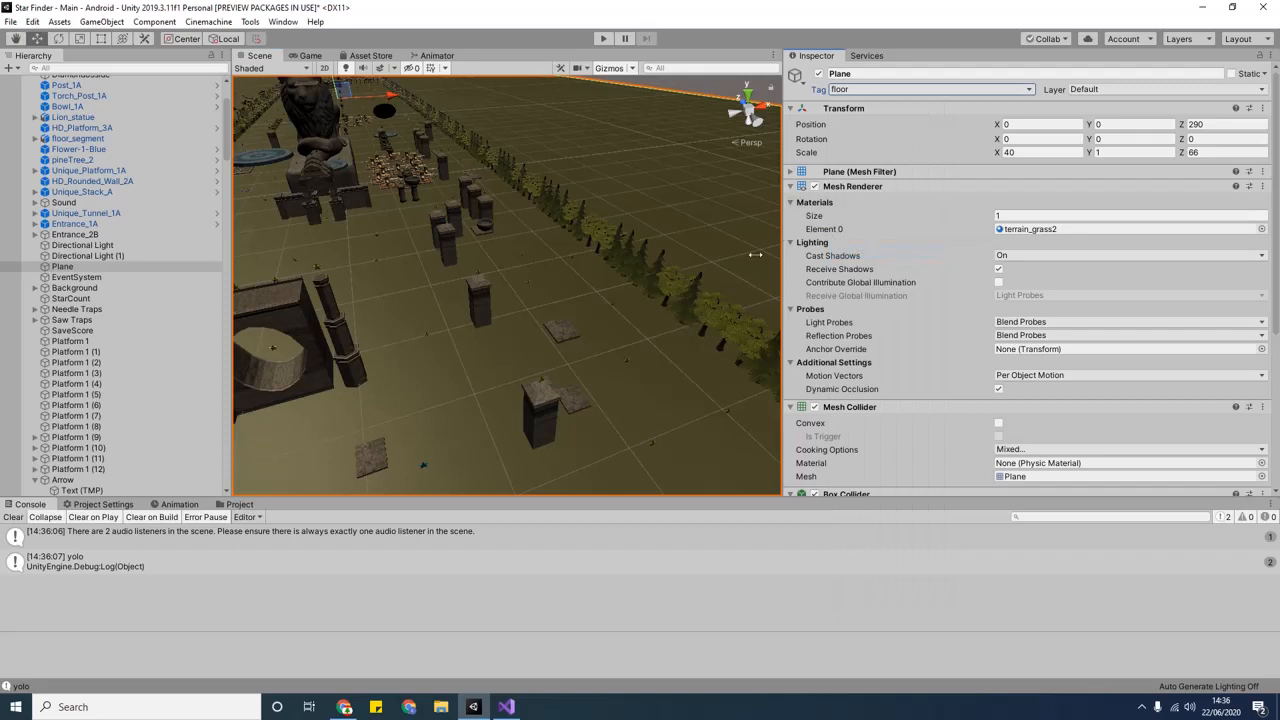
mouse_move(560, 312)
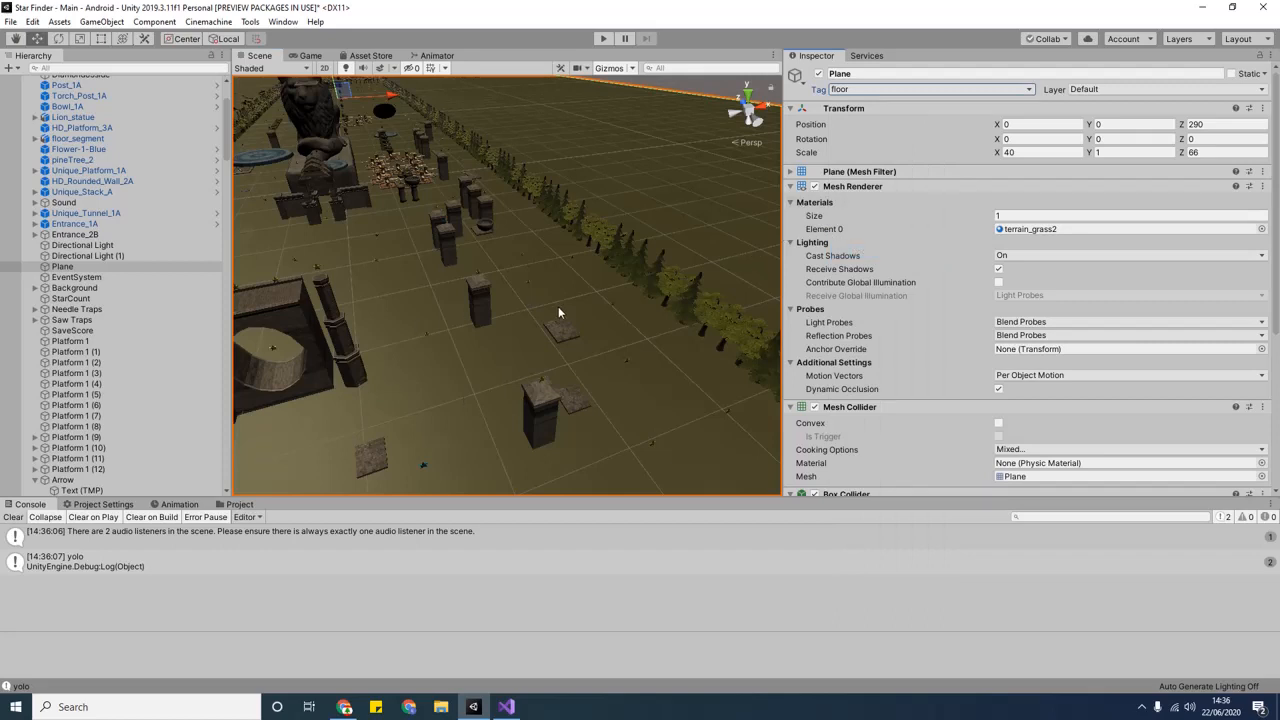
mouse_move(548, 308)
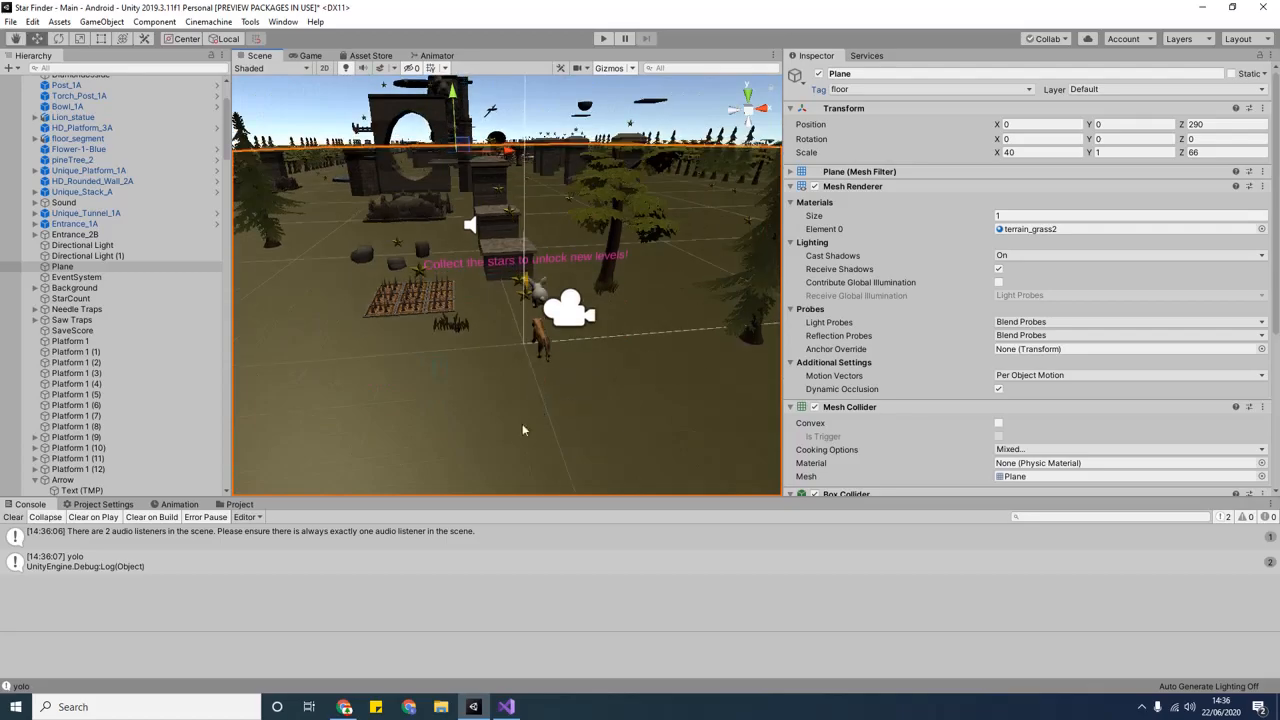
- Bring Visual Studio with JumpIt.cs back to the front
click(504, 708)
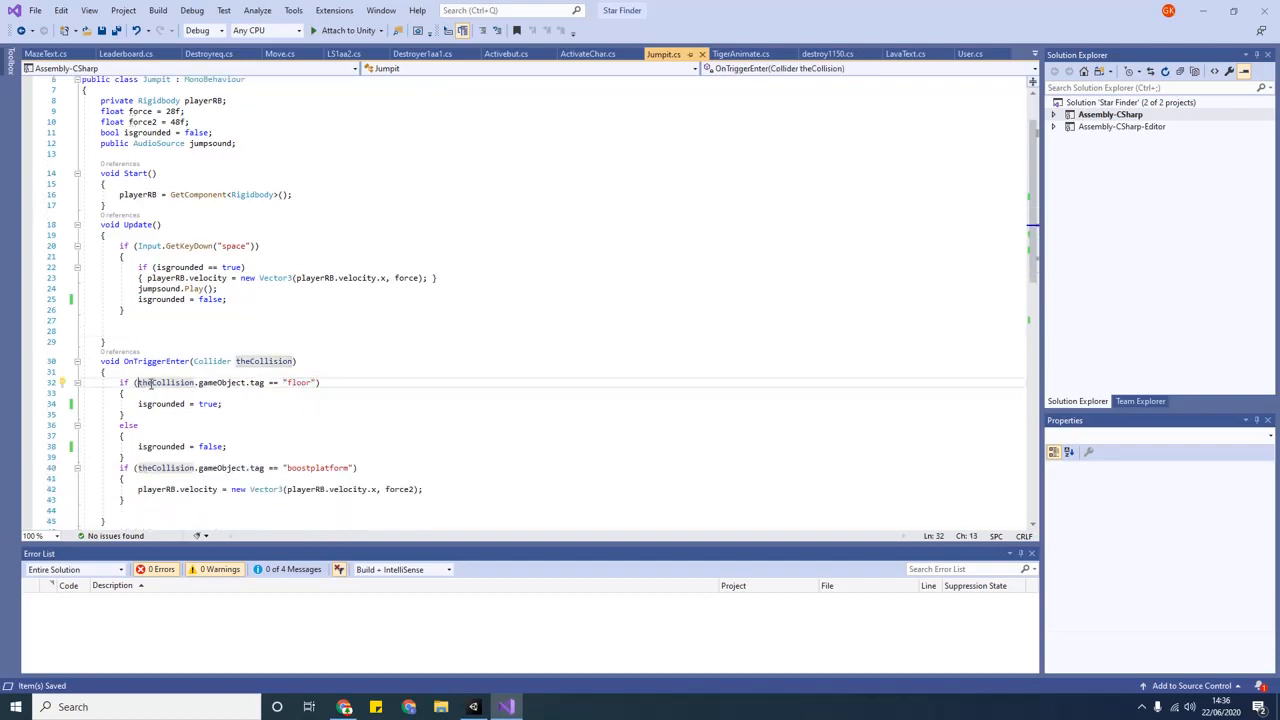
drag(152, 382, 284, 382)
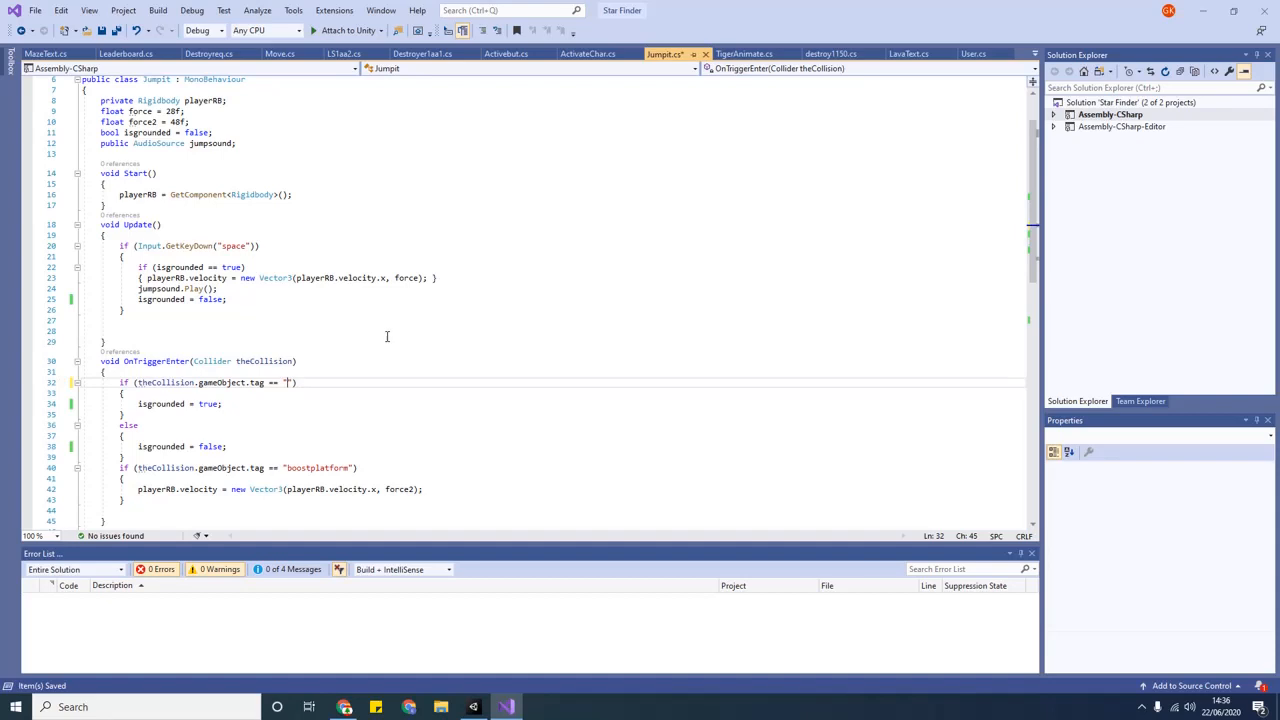
text(ground)
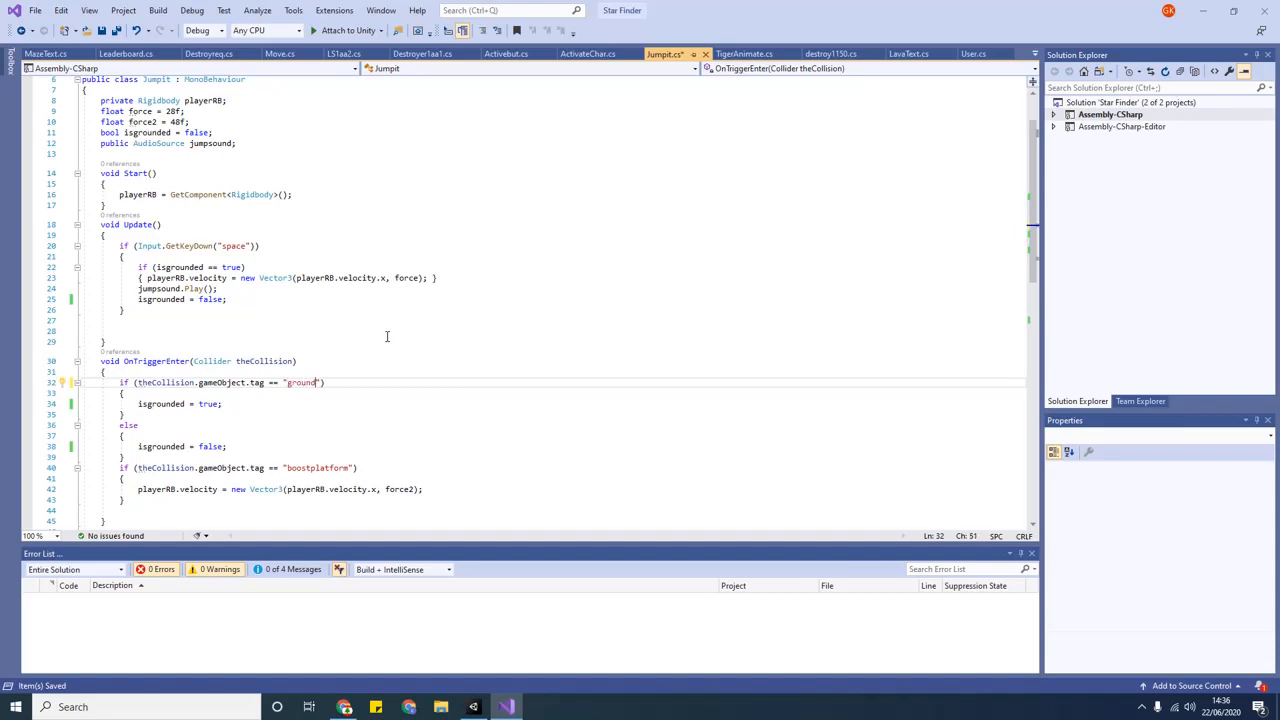
text(flo)
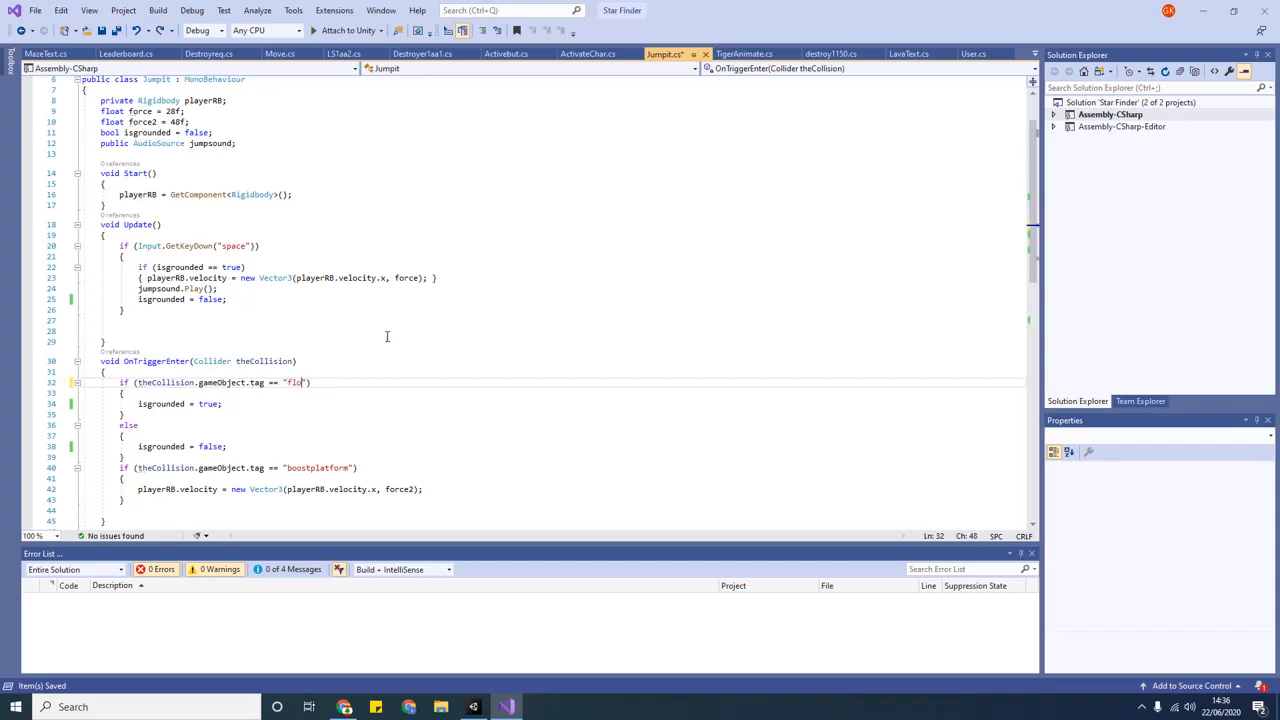
text(or)
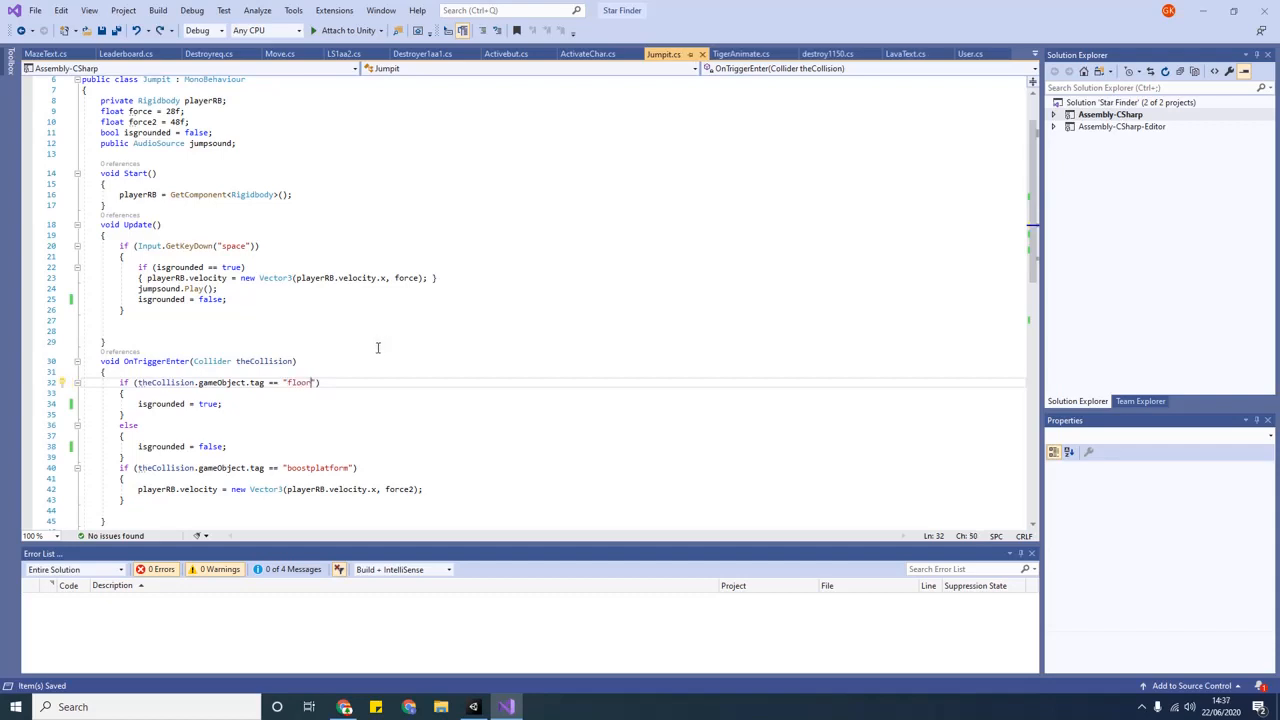
scroll(down, 3)
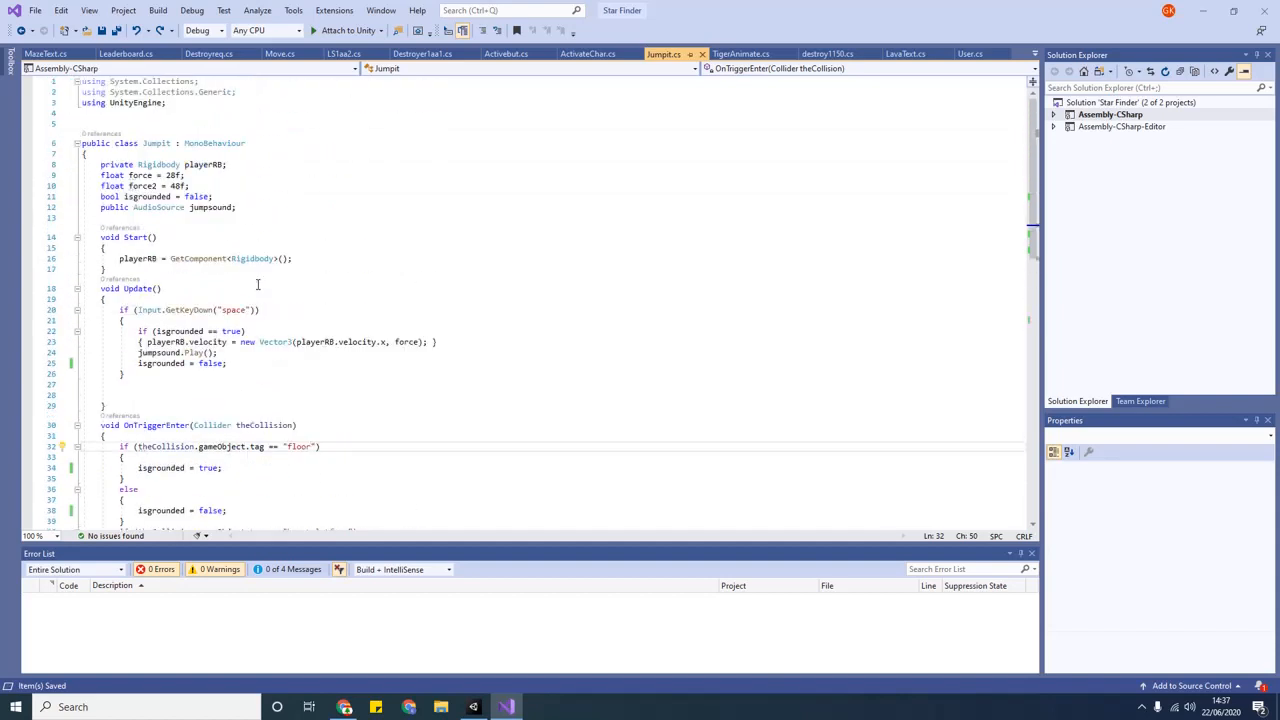
scroll(down, 3)
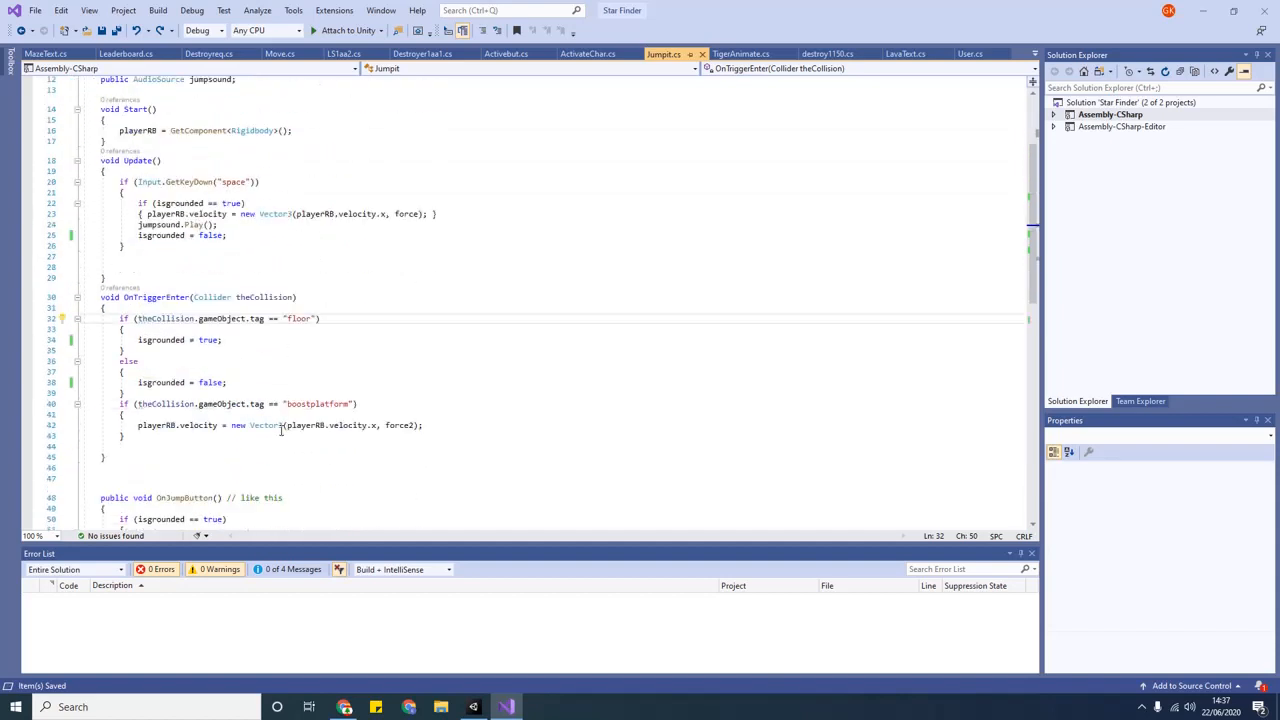
scroll(down, 3)
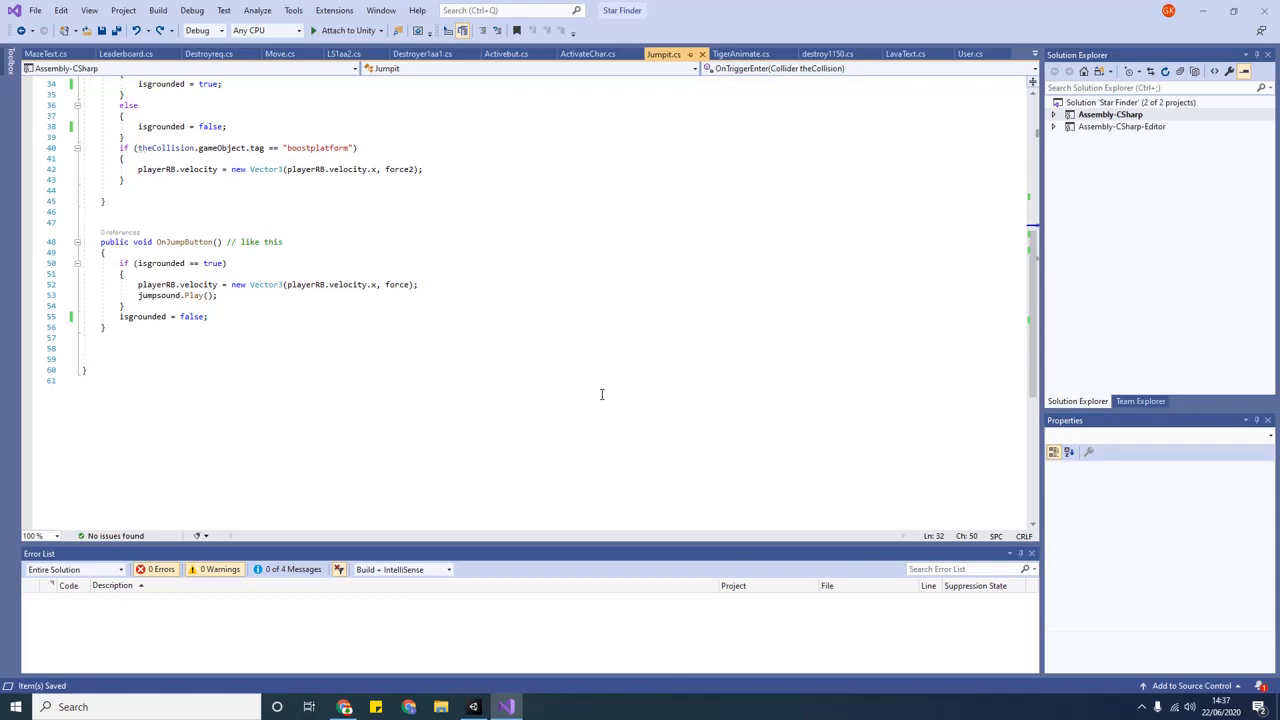
mouse_move(640, 414)
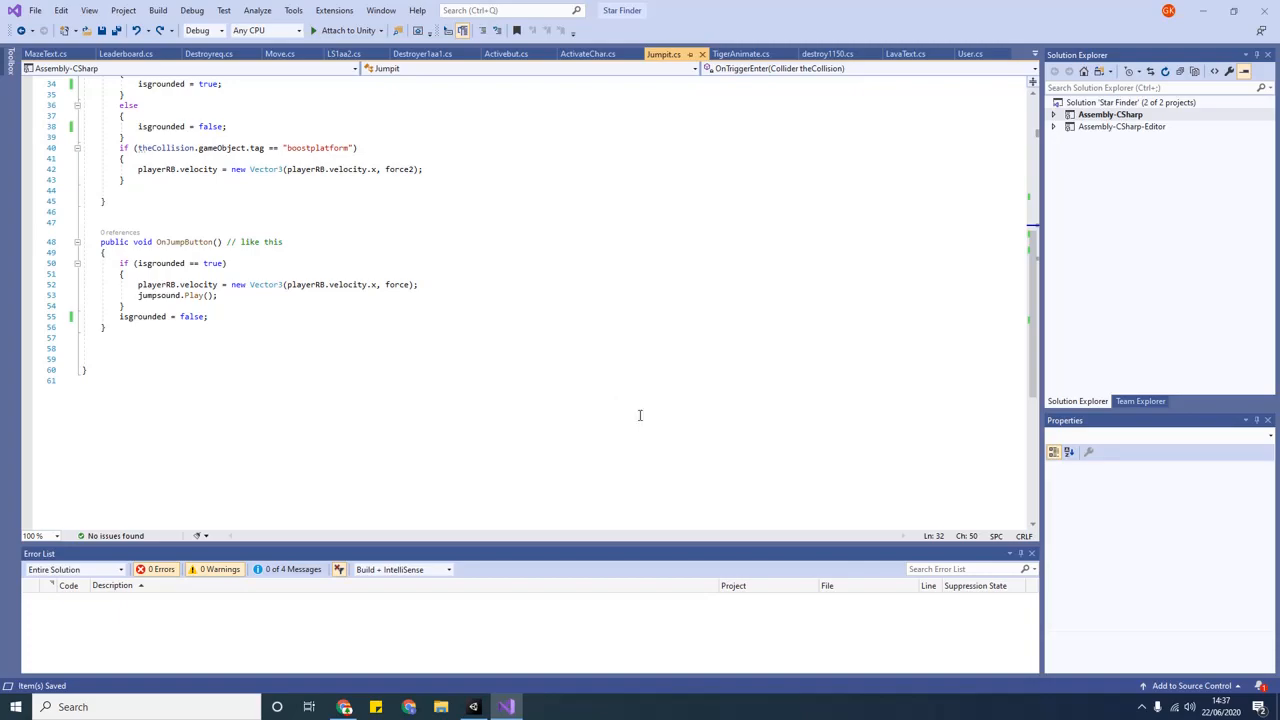